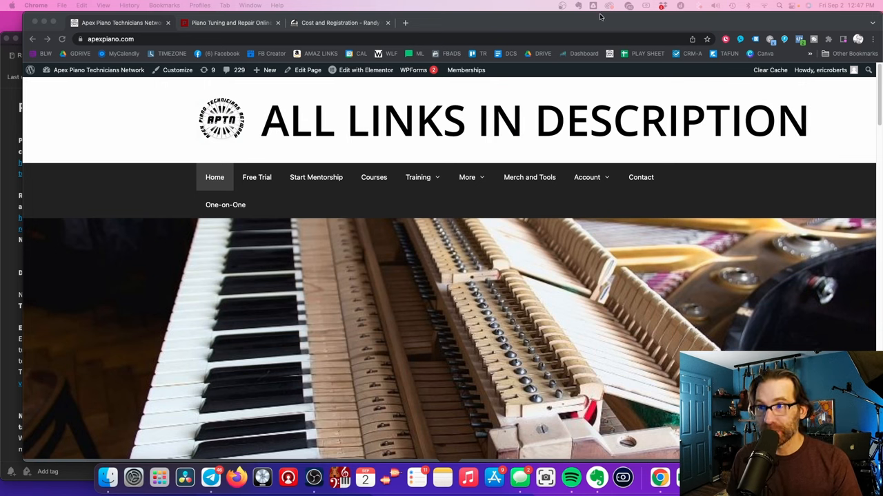
mouse_move(513, 22)
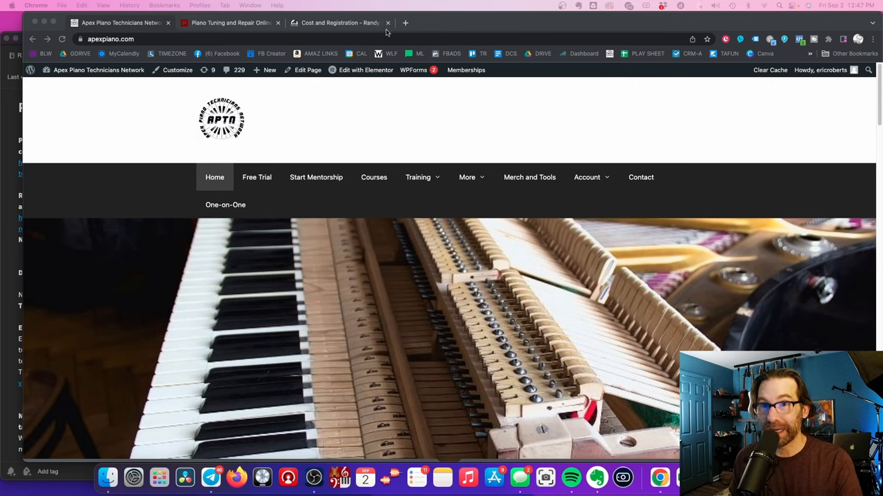
mouse_move(397, 15)
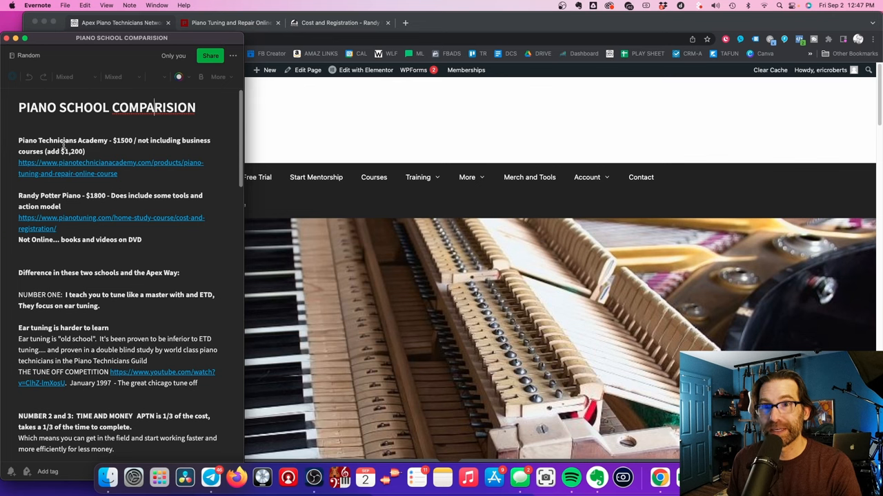
mouse_move(102, 238)
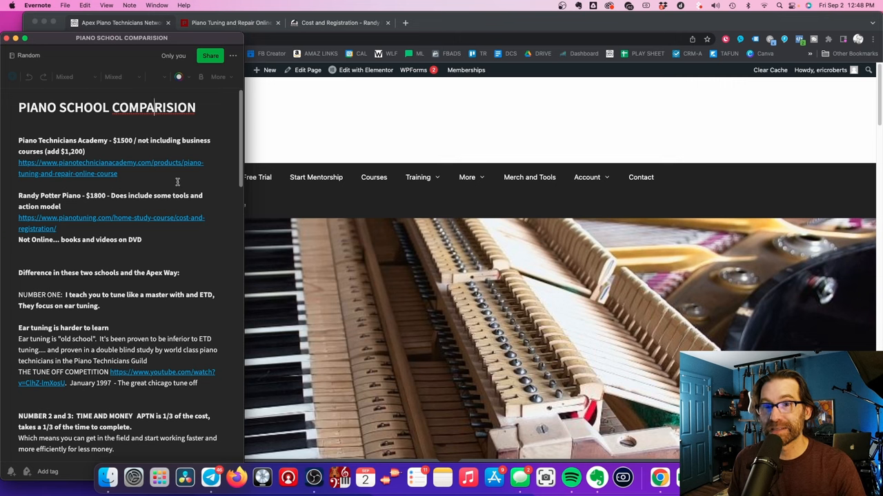
Step: Scroll the comparison note past the competitor prices into the differences section
scroll(down, 3)
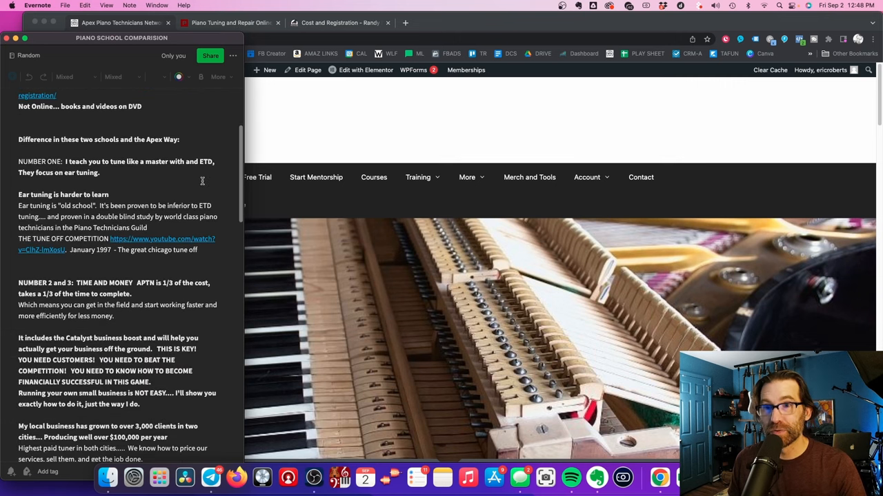
scroll(down, 3)
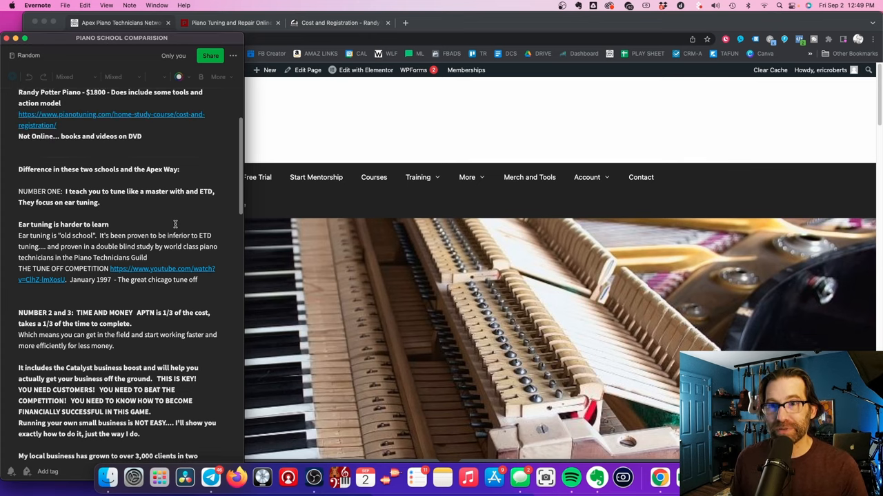
scroll(down, 3)
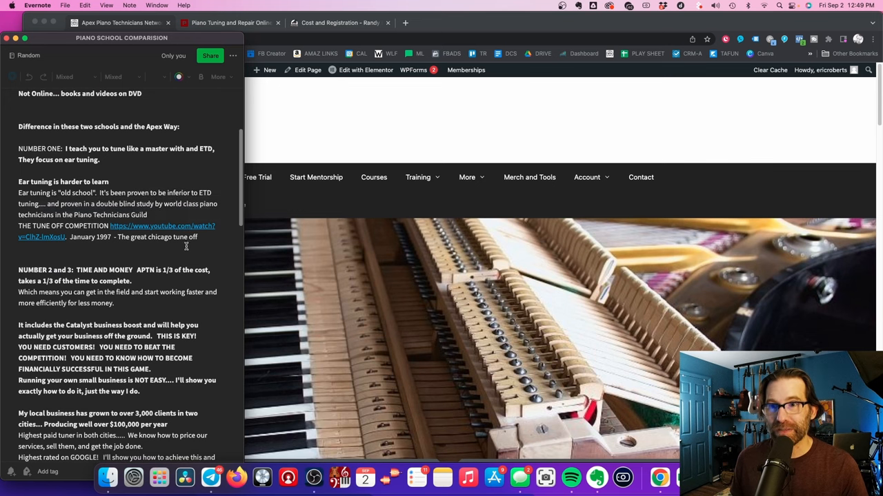
scroll(down, 3)
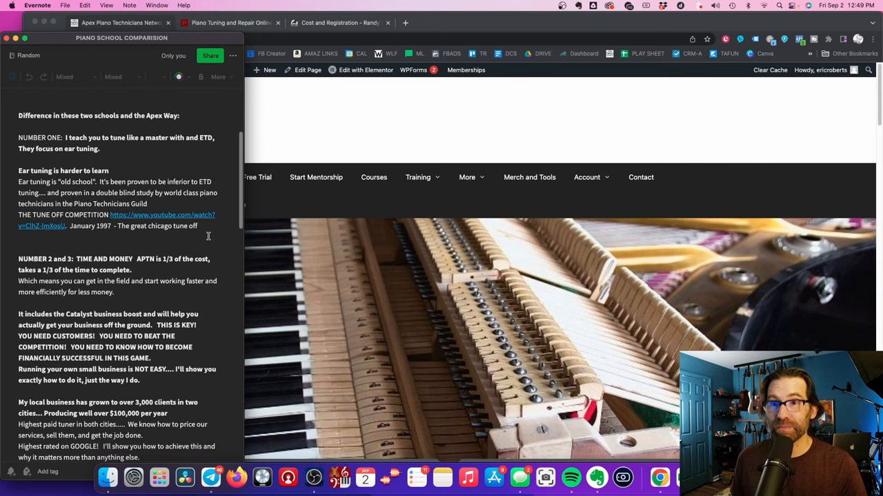
mouse_move(207, 232)
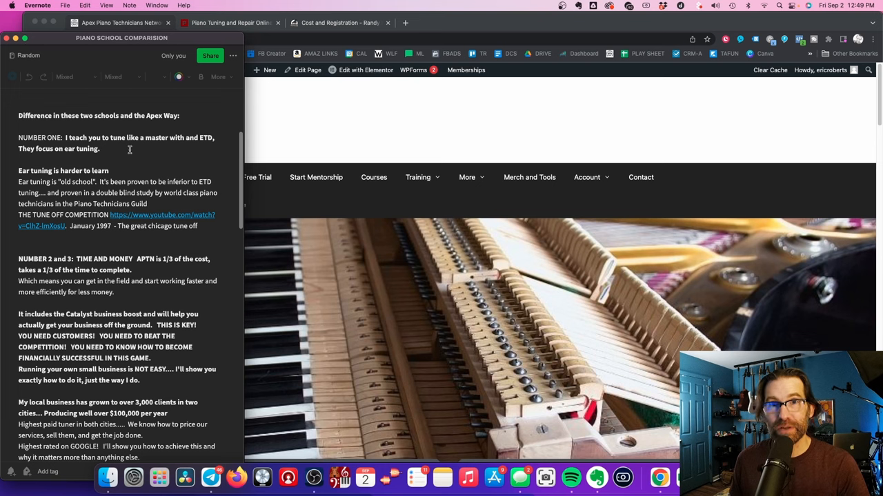
mouse_move(154, 180)
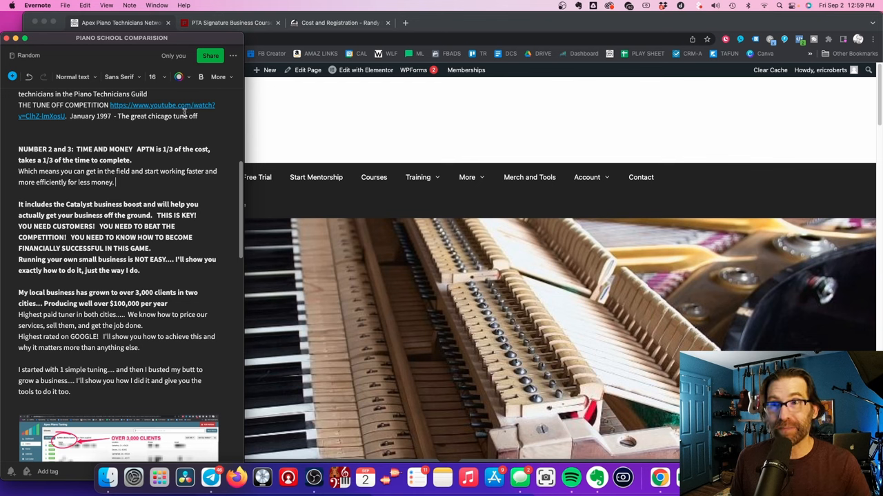
mouse_move(132, 210)
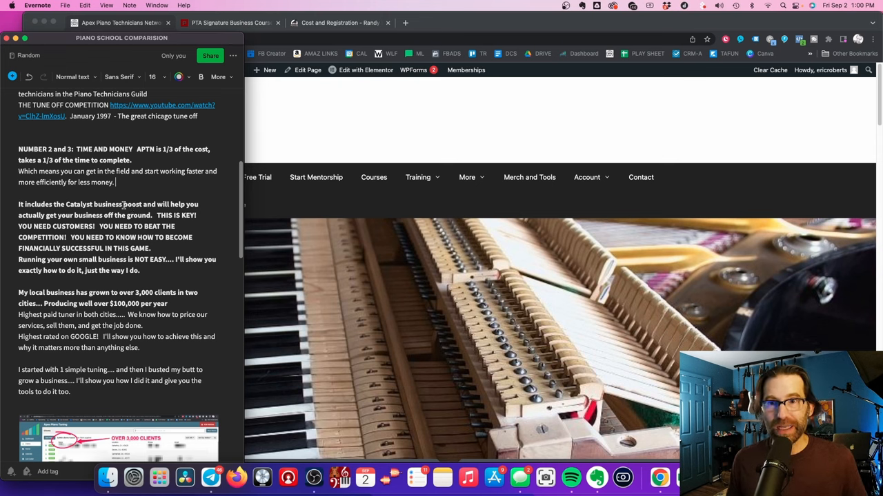
mouse_move(130, 182)
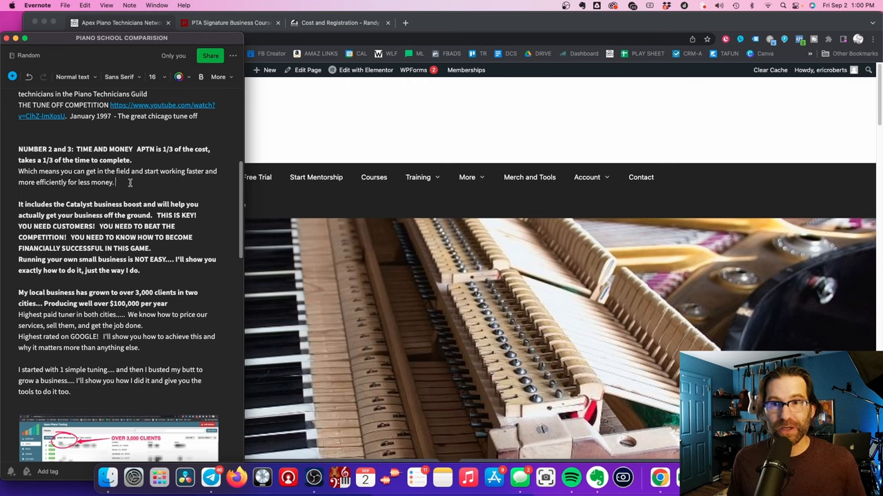
drag(19, 149, 116, 182)
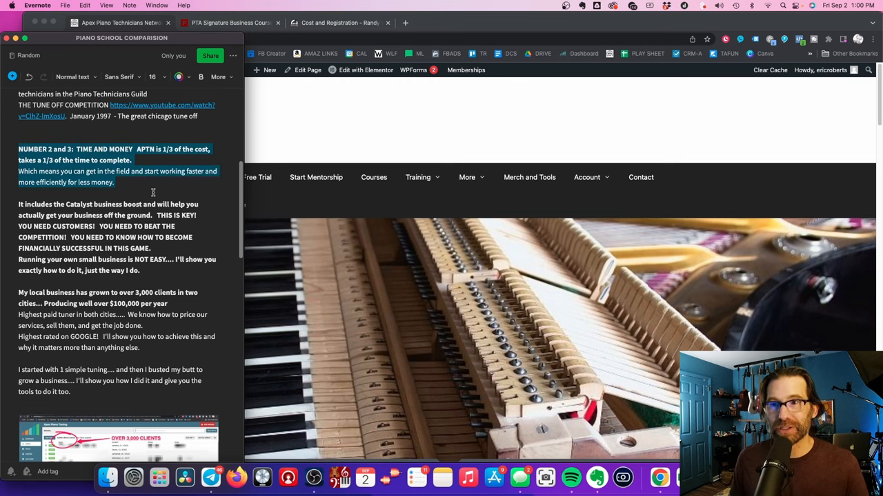
scroll(down, 3)
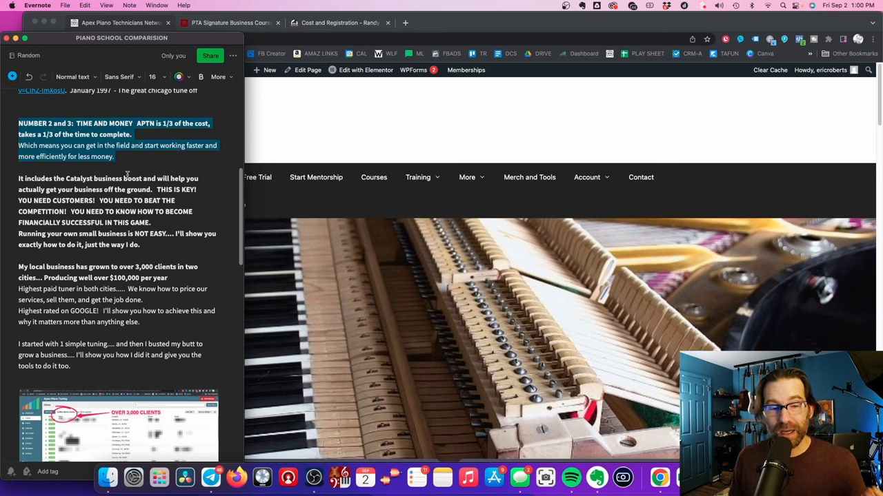
scroll(down, 3)
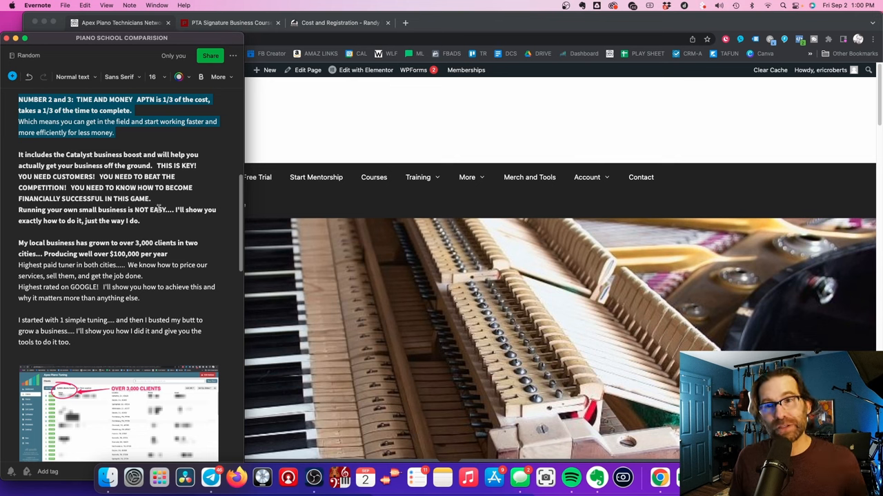
click(116, 132)
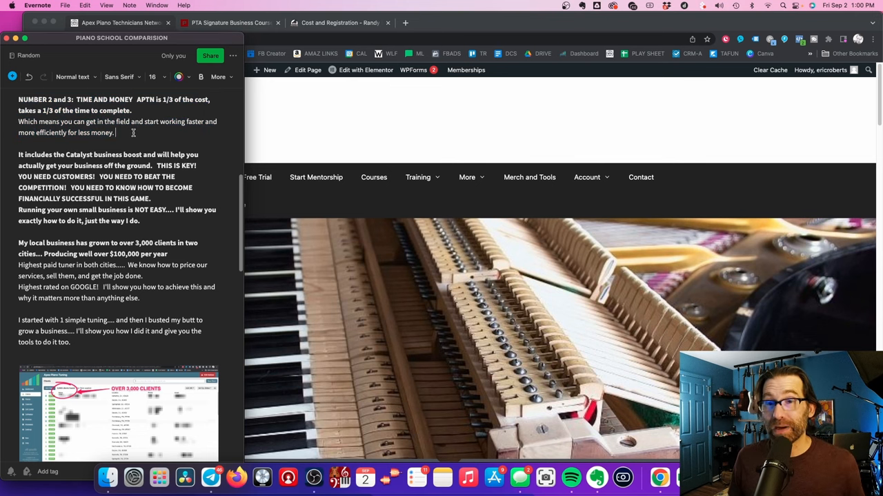
mouse_move(139, 138)
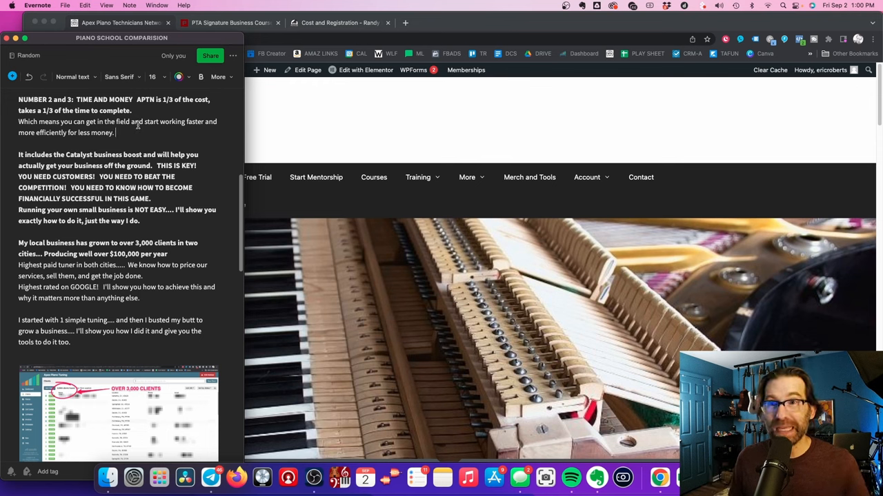
mouse_move(144, 127)
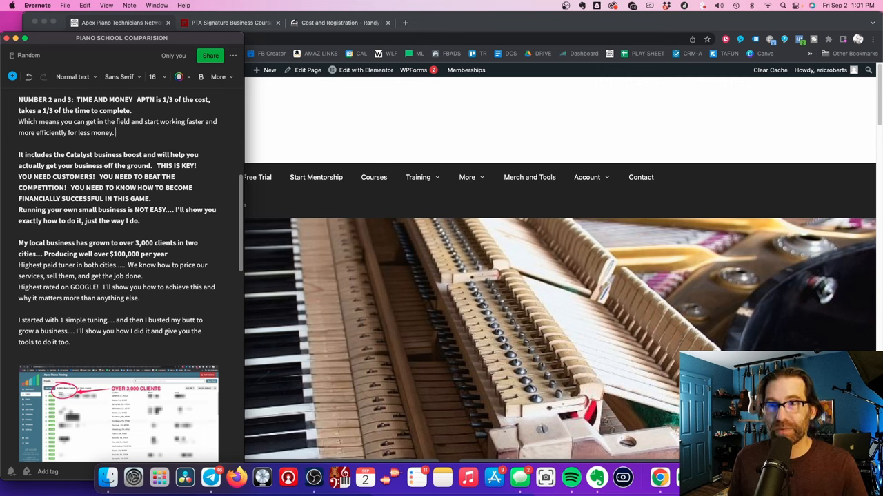
mouse_move(337, 134)
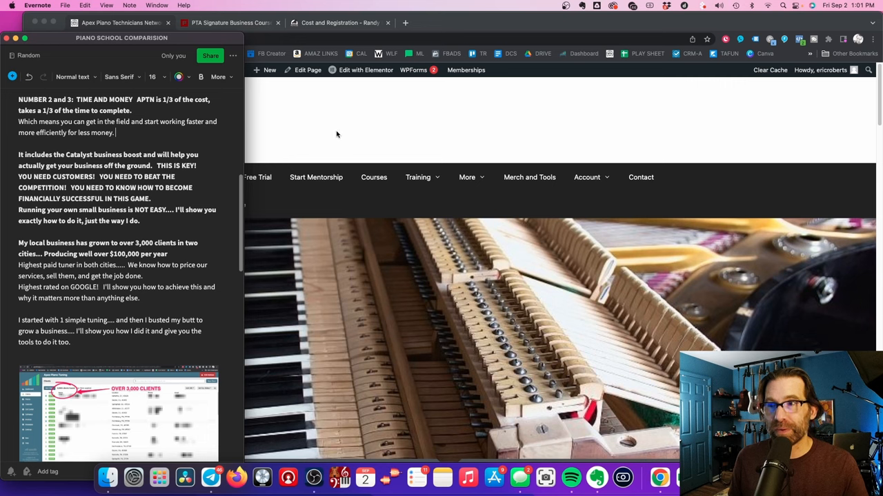
mouse_move(346, 185)
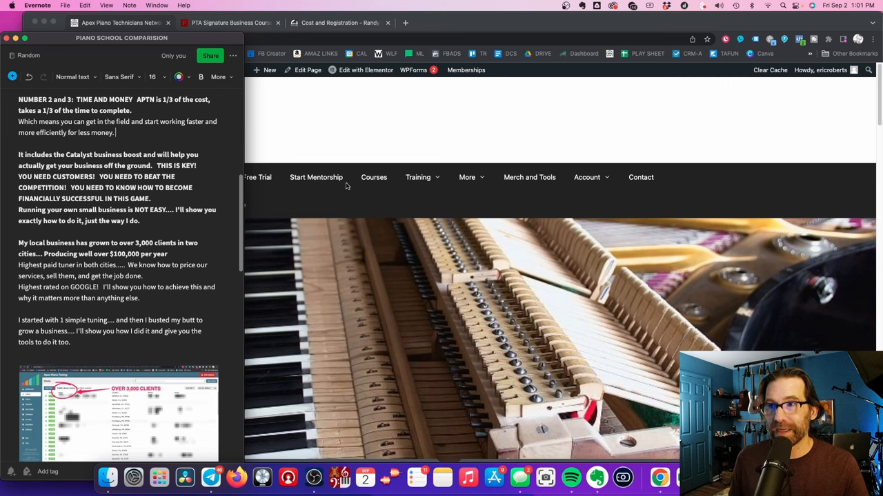
mouse_move(382, 182)
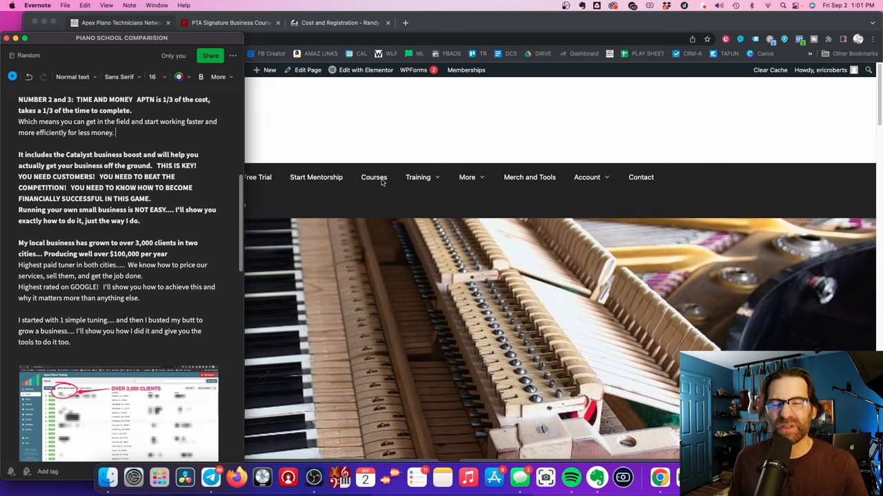
scroll(down, 3)
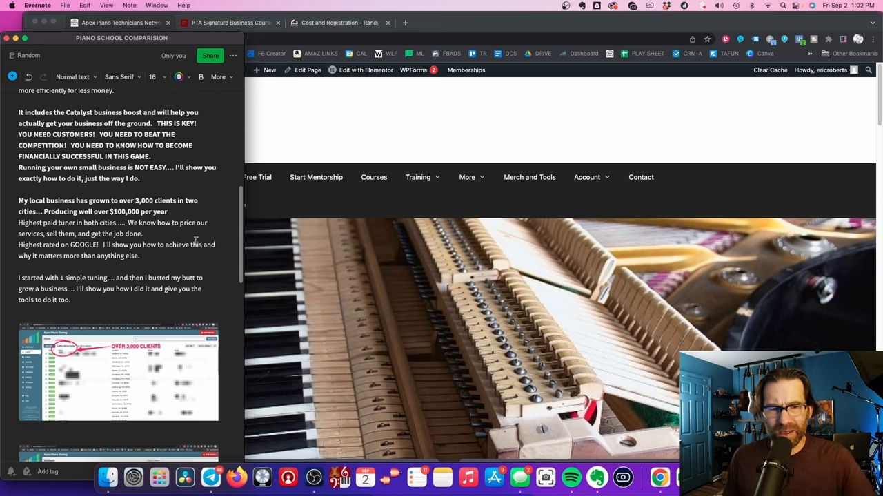
mouse_move(204, 243)
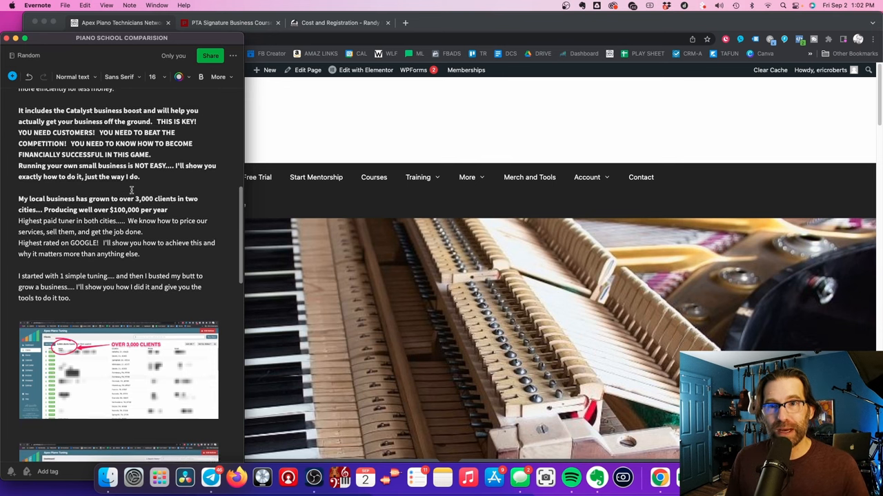
scroll(down, 3)
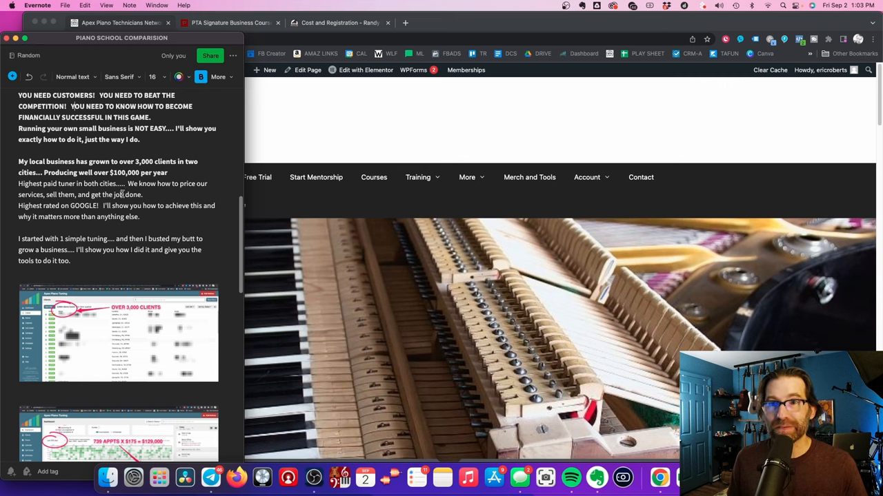
scroll(down, 3)
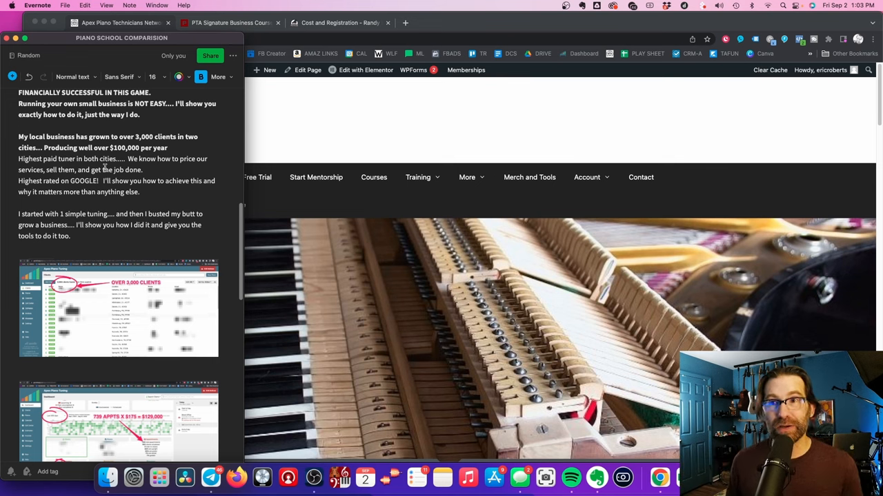
mouse_move(103, 165)
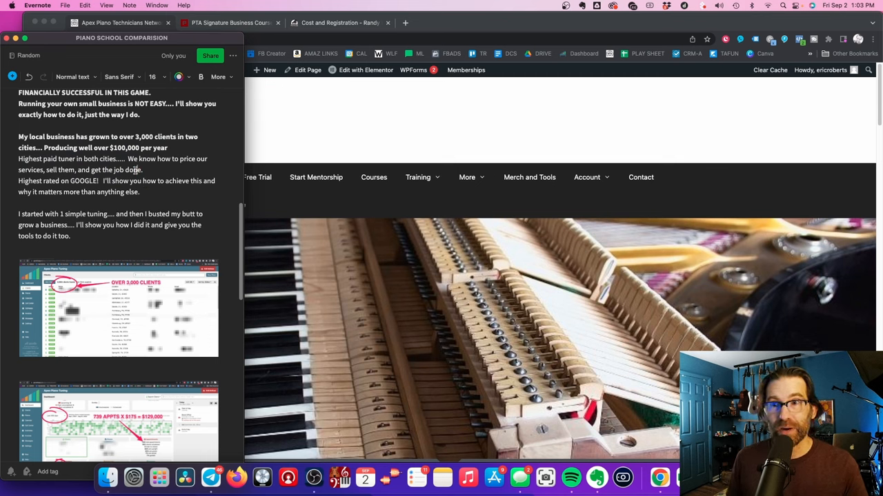
scroll(down, 3)
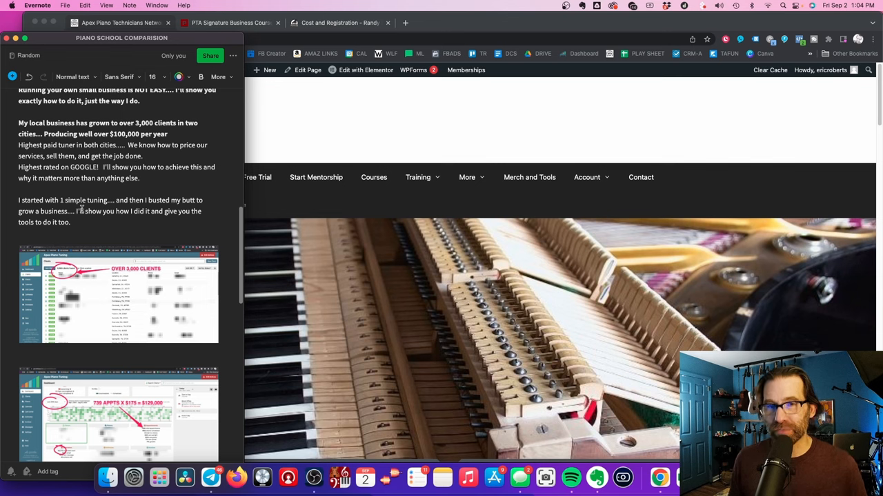
mouse_move(91, 262)
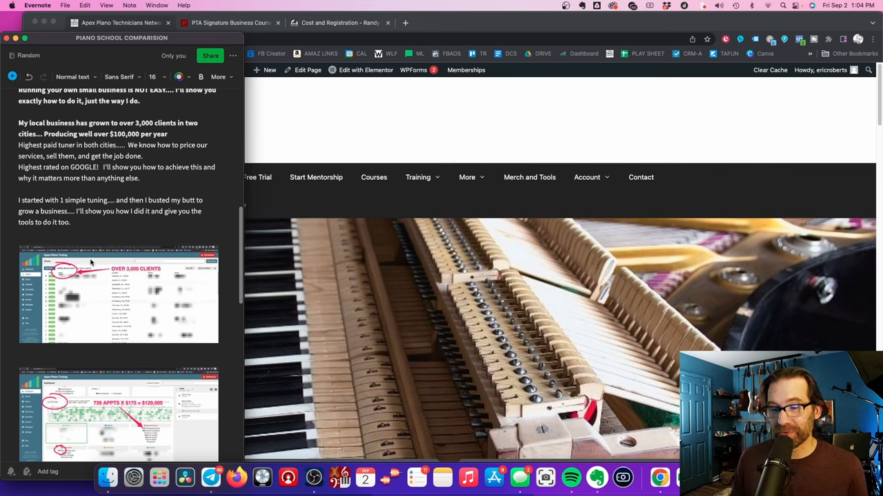
mouse_move(143, 262)
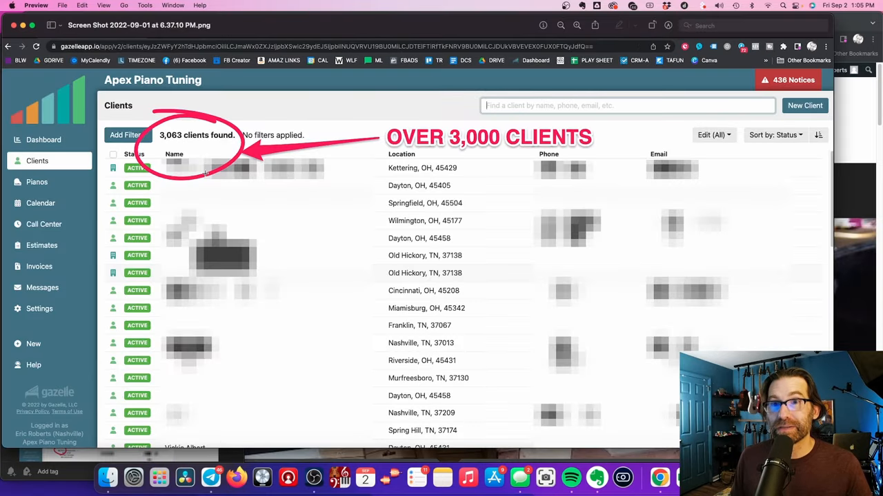
mouse_move(484, 127)
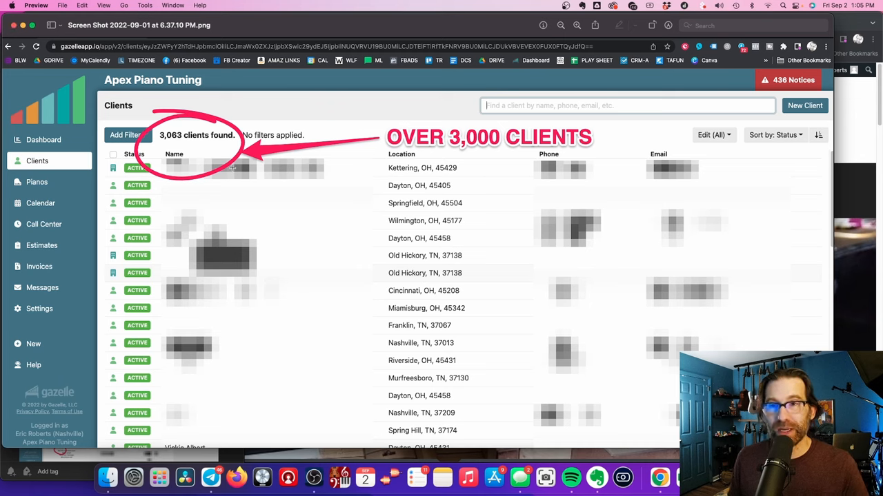
mouse_move(204, 150)
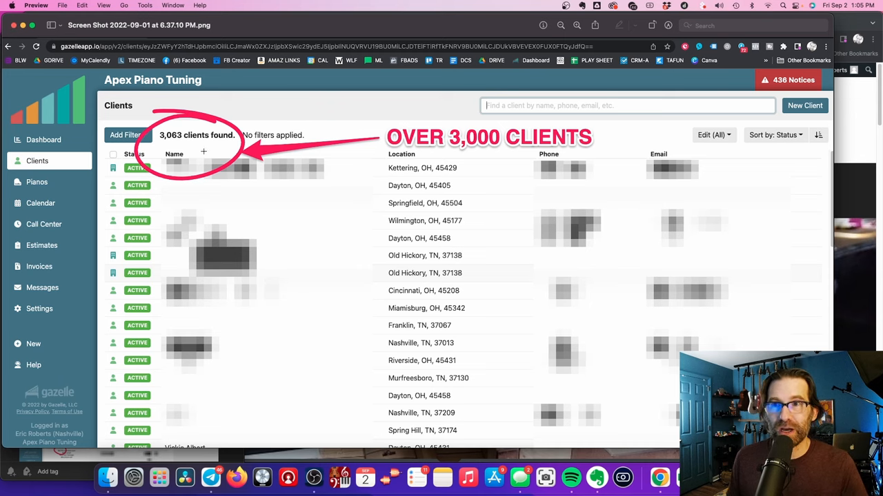
mouse_move(203, 105)
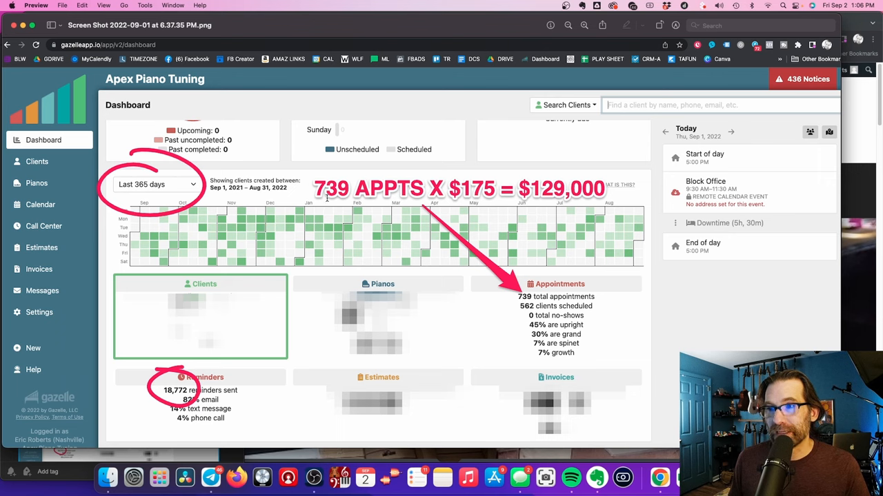
mouse_move(485, 190)
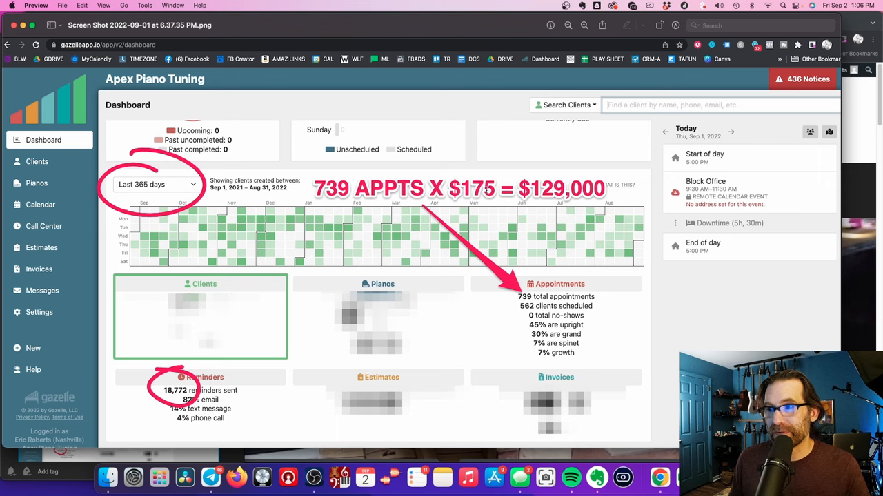
mouse_move(488, 196)
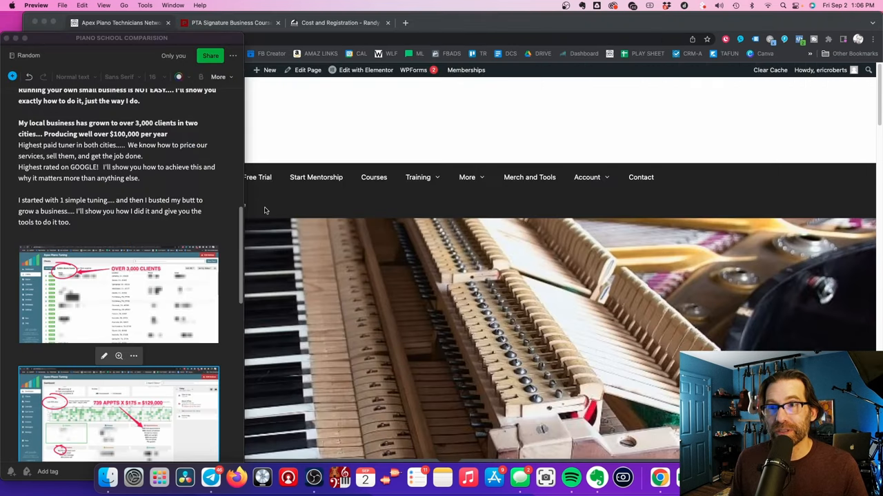
Step: Scroll the note past the screenshots to the tuning-test section and PTG/RPT dues list
scroll(down, 3)
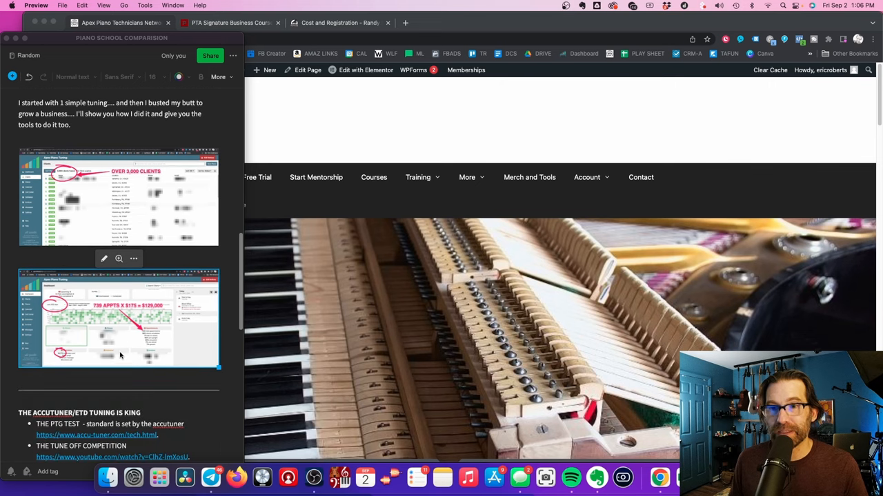
mouse_move(210, 298)
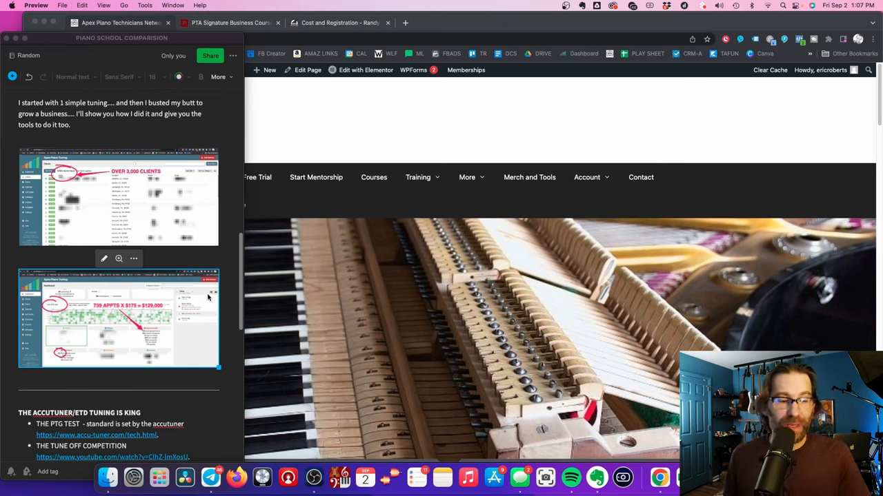
mouse_move(222, 259)
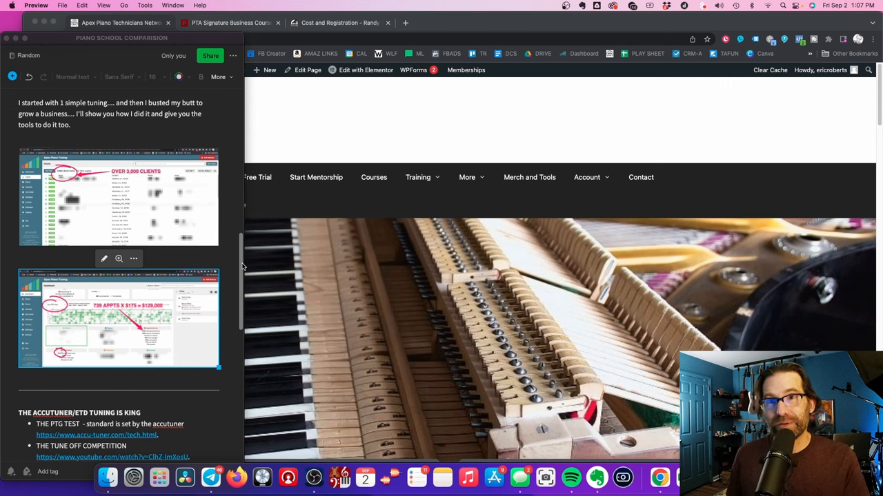
scroll(down, 3)
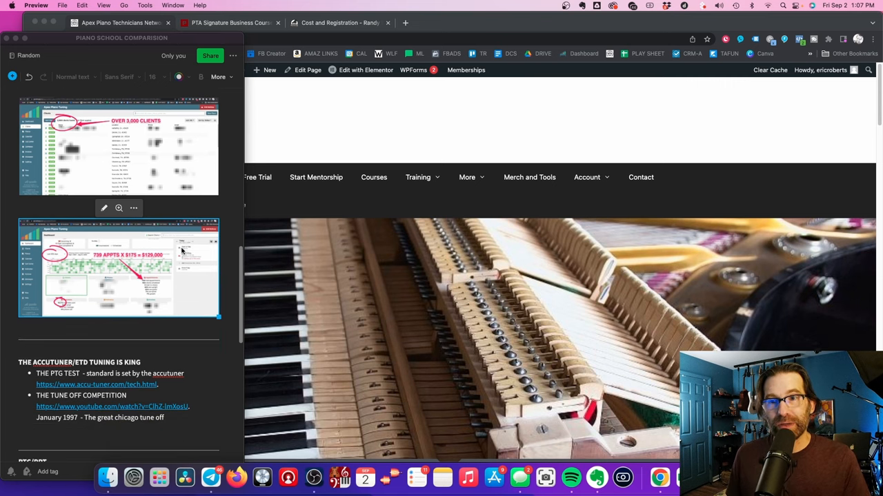
scroll(down, 3)
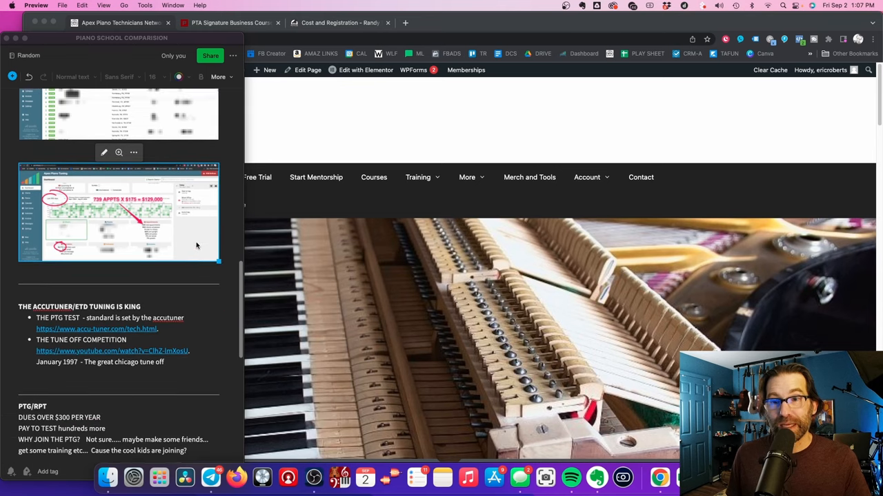
scroll(down, 3)
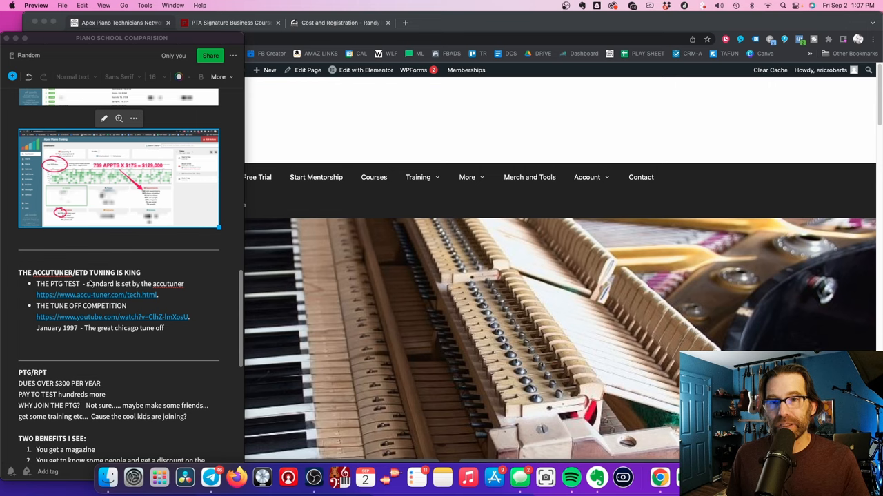
mouse_move(123, 284)
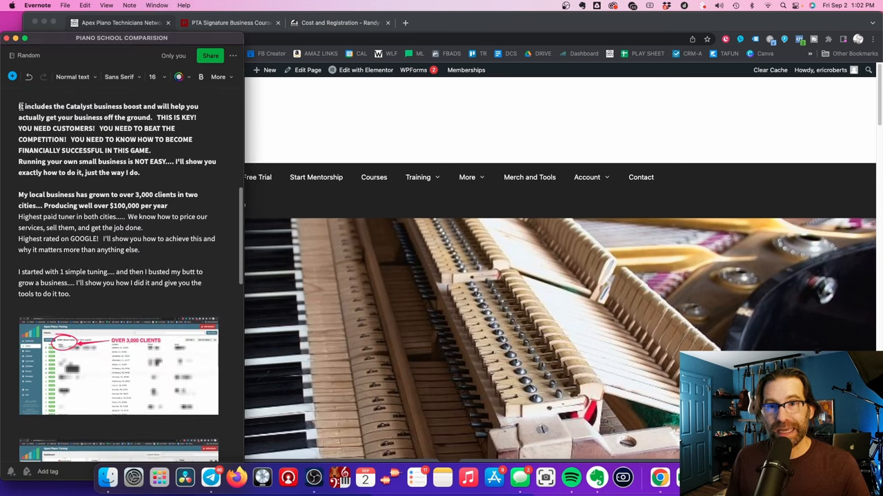
Step: Return to the top of the Piano School Comparison note
click(202, 77)
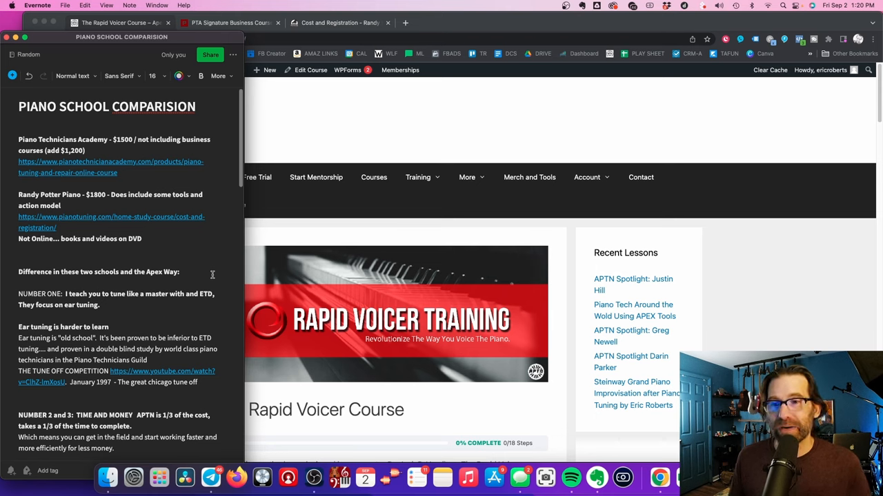
scroll(down, 3)
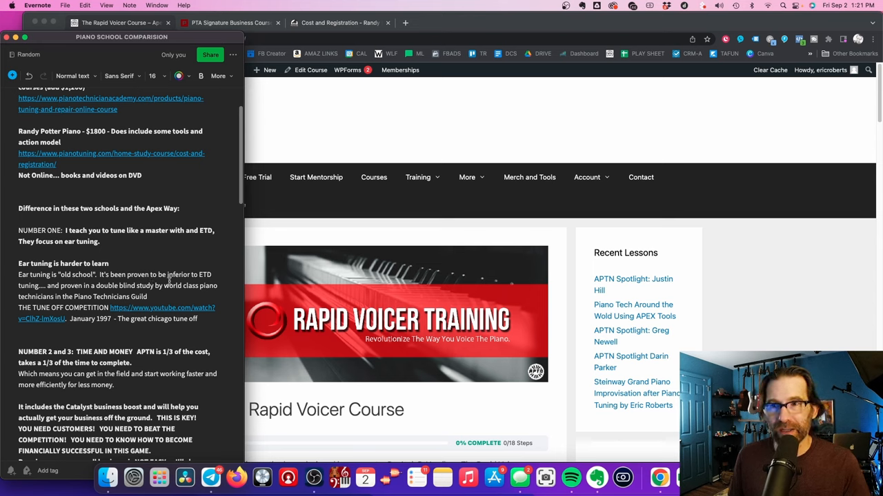
scroll(down, 3)
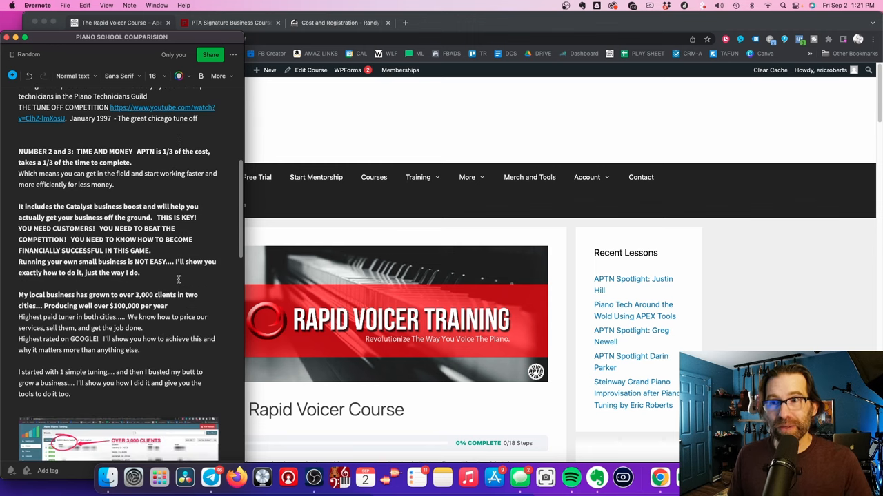
scroll(down, 3)
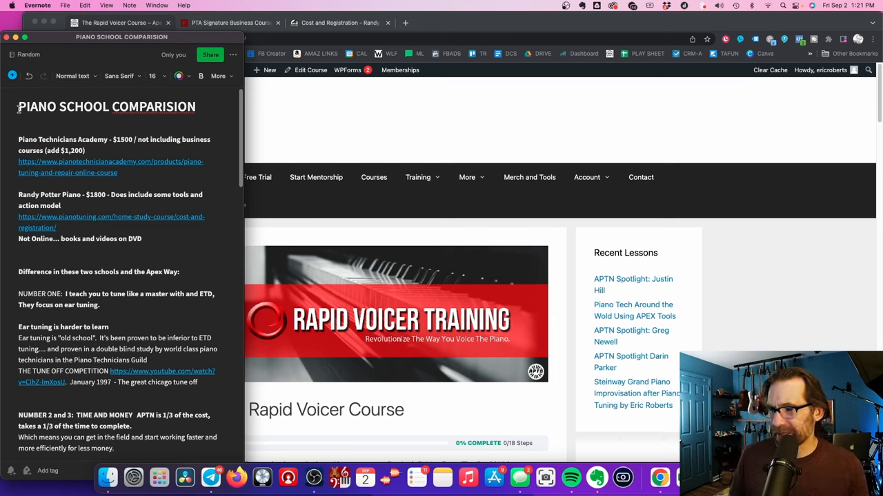
triple_click(108, 106)
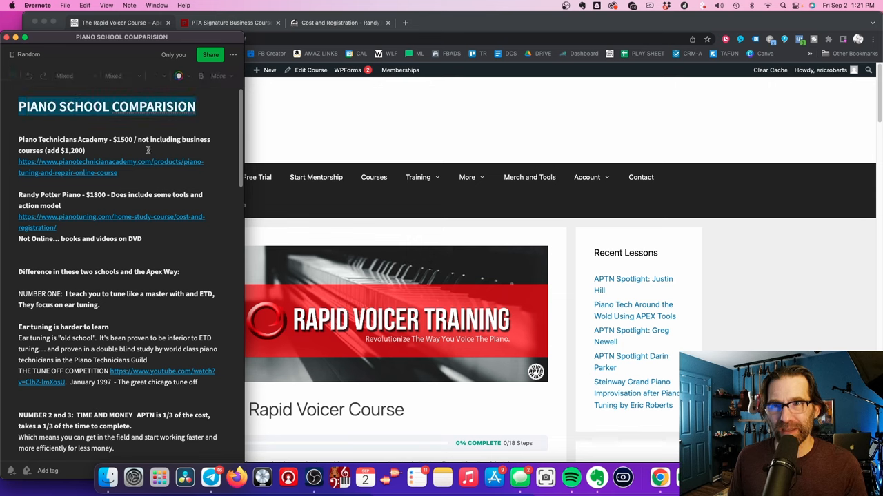
triple_click(107, 106)
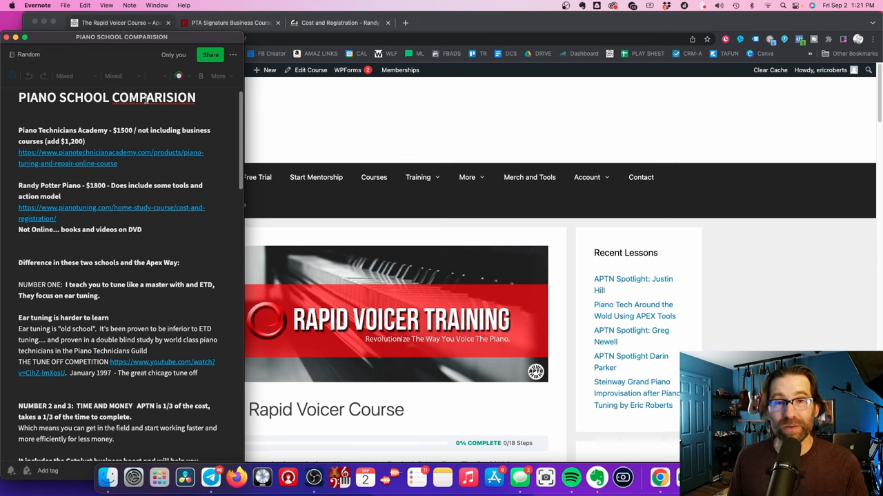
double_click(108, 97)
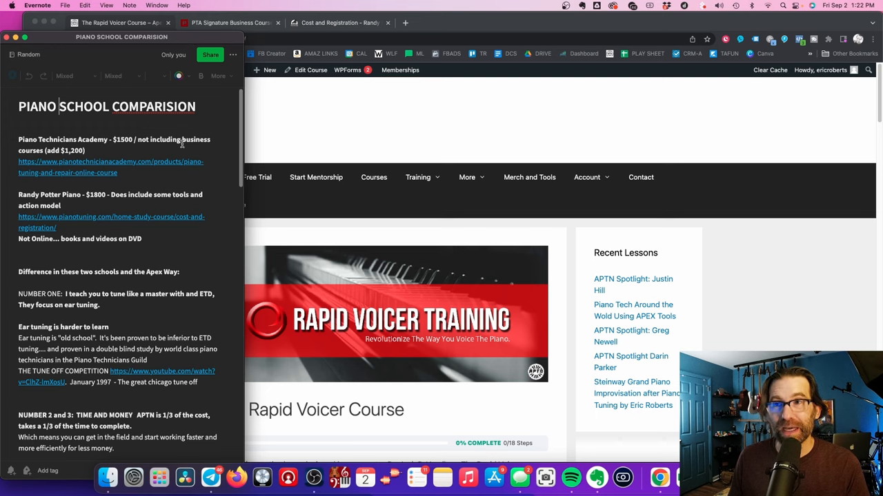
mouse_move(146, 277)
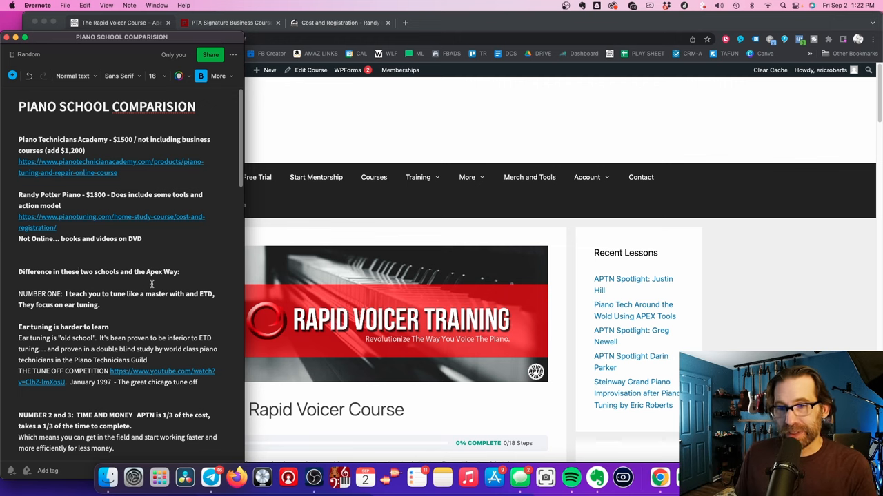
scroll(down, 3)
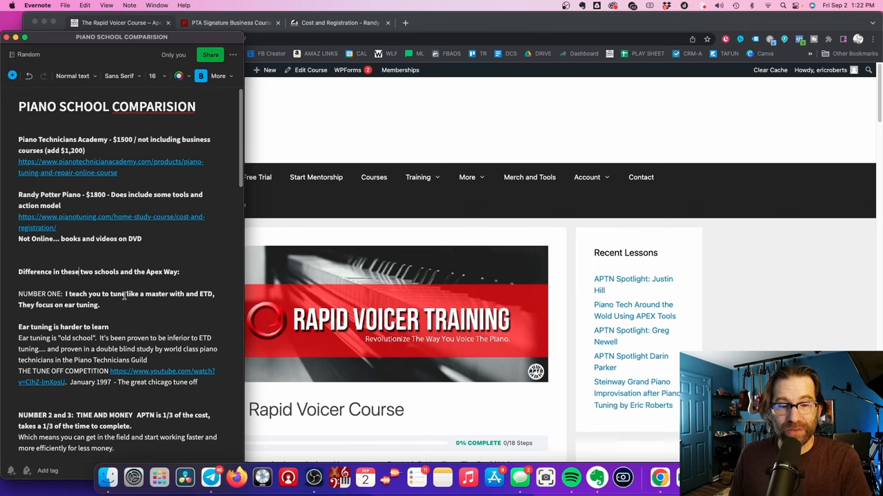
mouse_move(116, 254)
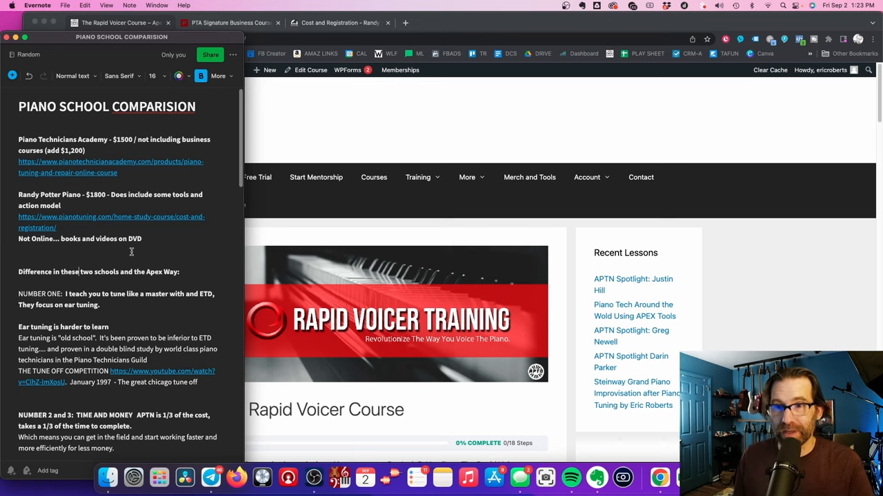
scroll(down, 3)
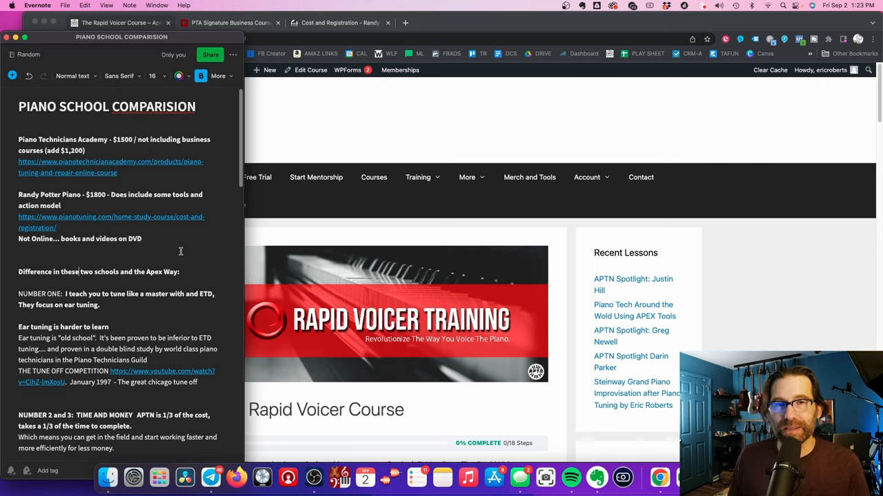
Step: Scroll through the business-growth section and back to the PIANO SCHOOL COMPARISON heading
scroll(down, 3)
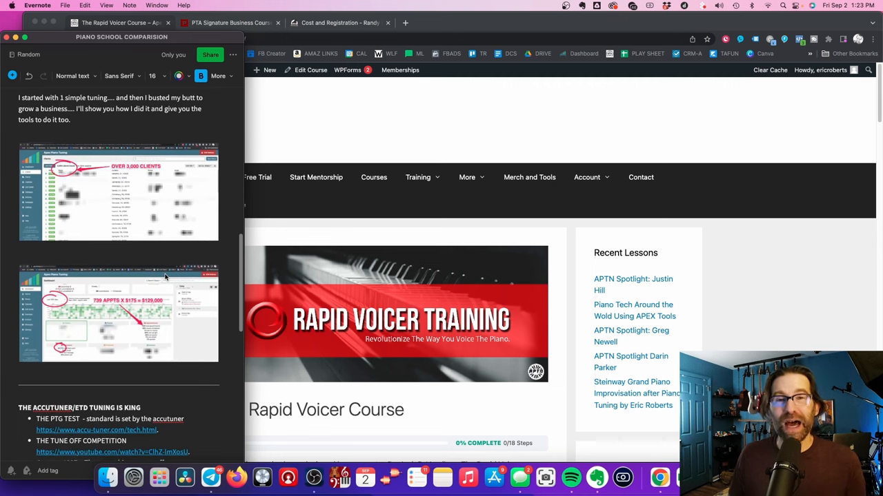
scroll(down, 3)
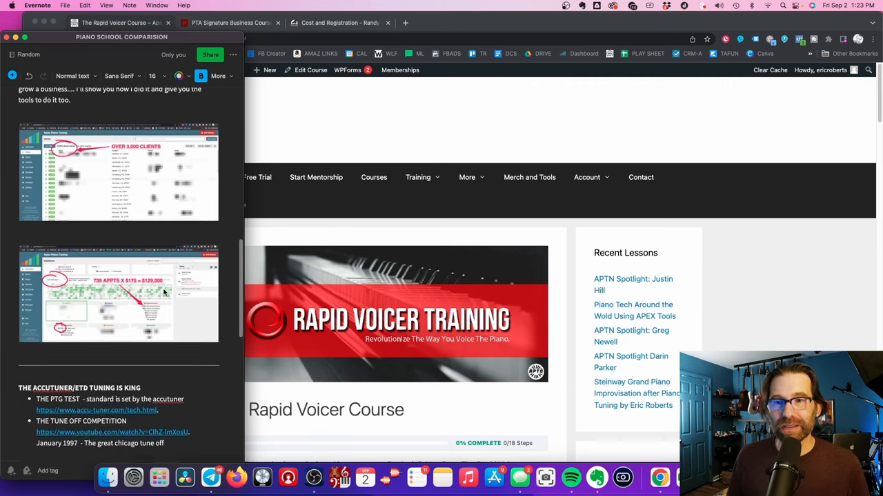
scroll(down, 3)
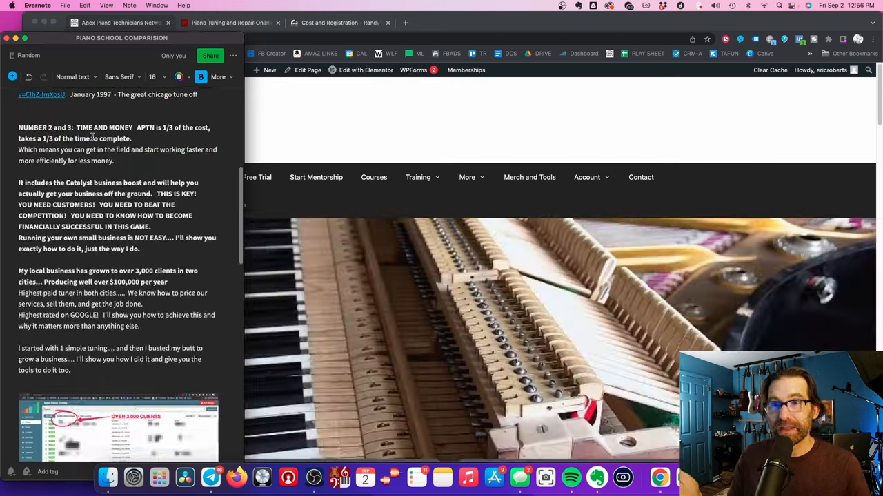
scroll(down, 3)
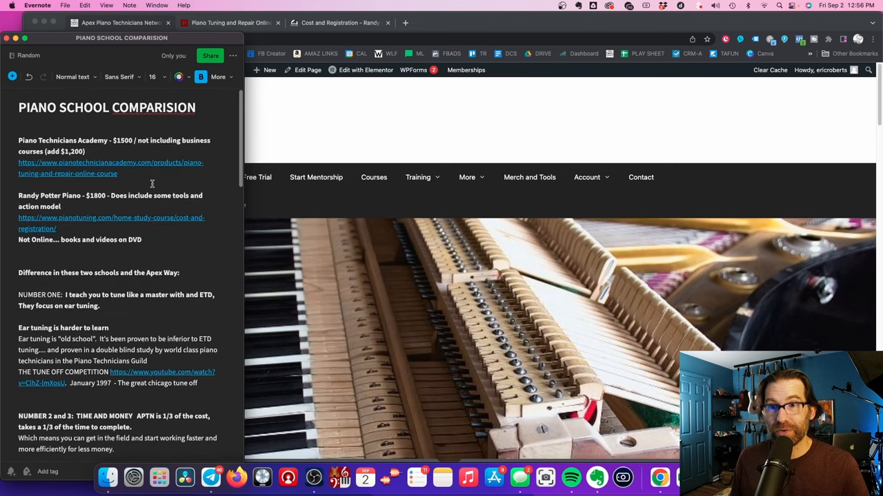
scroll(down, 3)
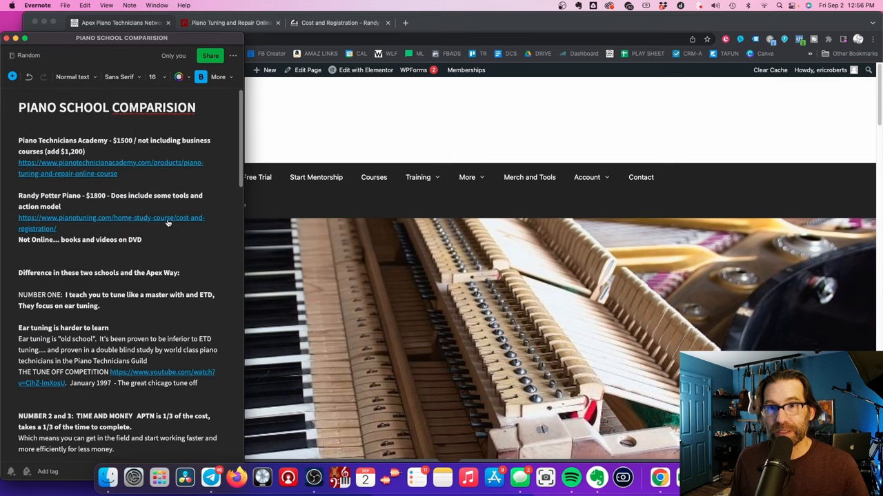
Step: Review the Piano Technician Academy tuning and repair course page from the note's link
click(230, 22)
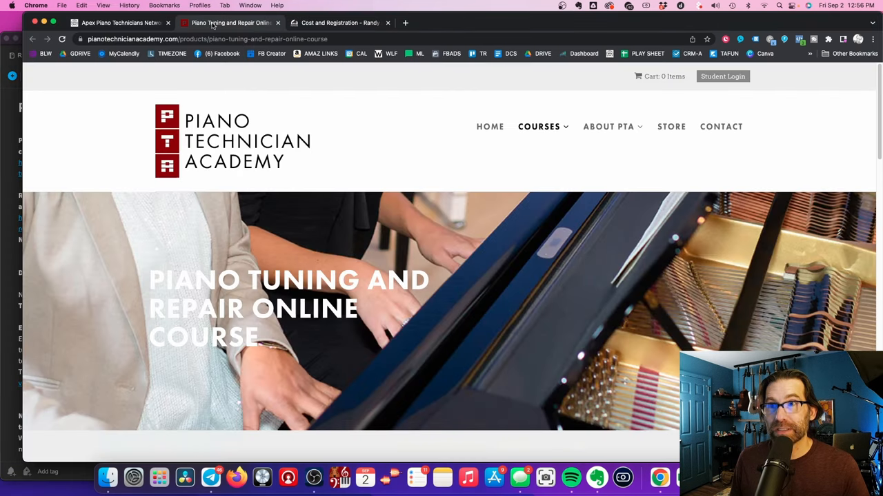
scroll(down, 3)
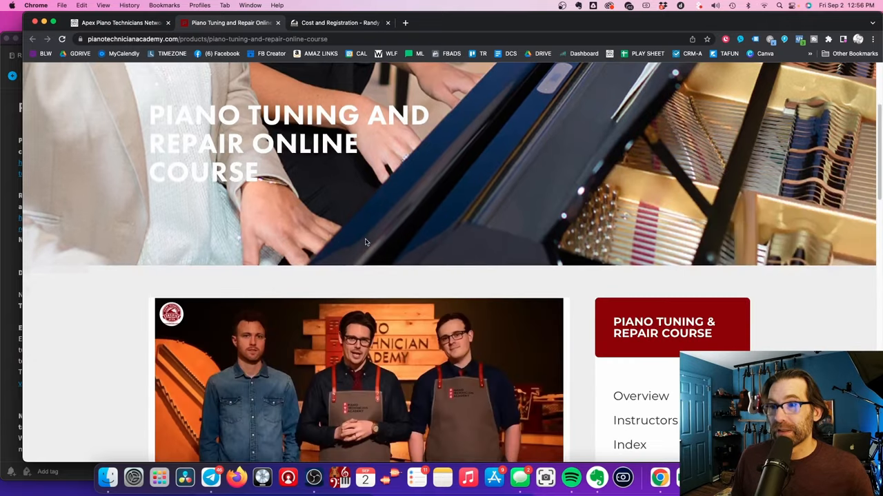
scroll(down, 3)
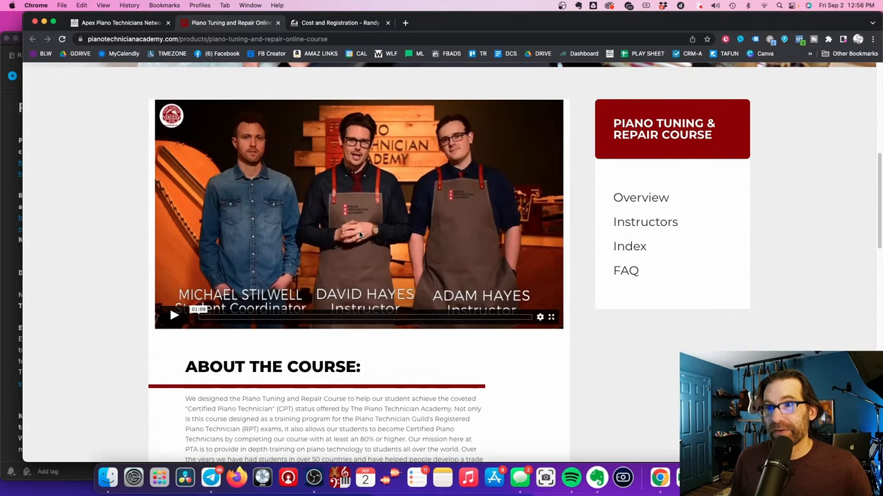
mouse_move(428, 240)
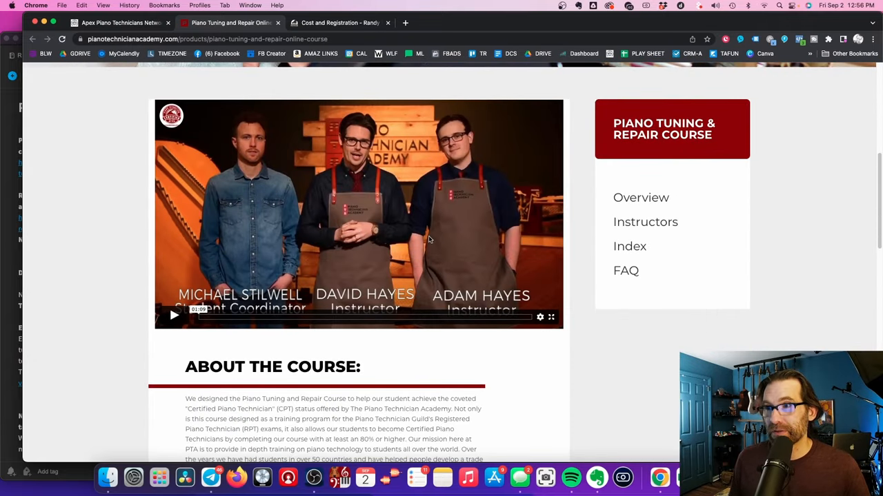
scroll(down, 3)
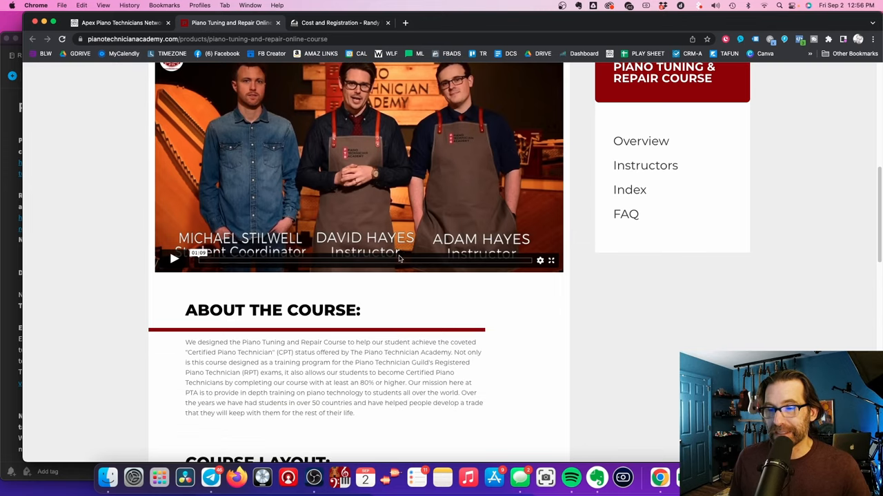
scroll(down, 3)
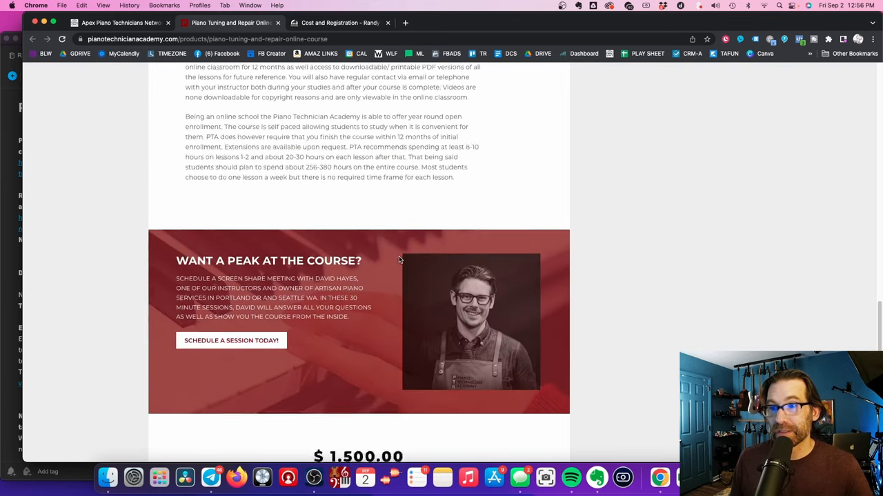
scroll(down, 3)
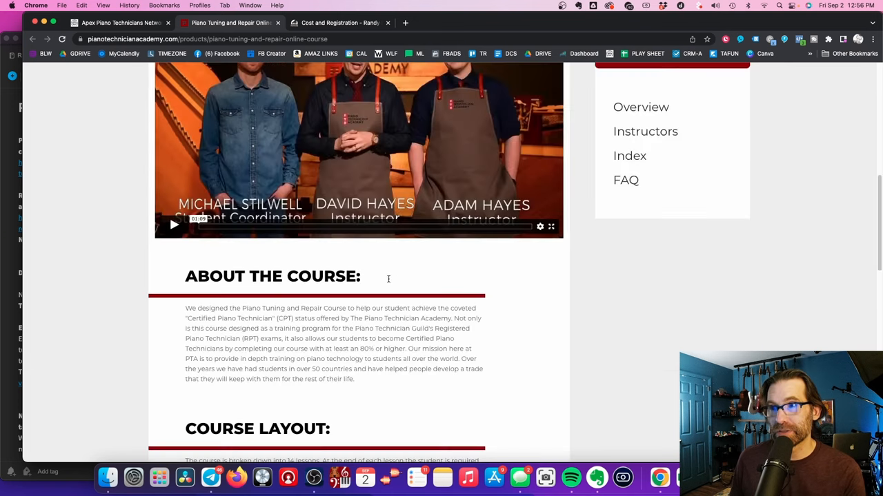
scroll(up, 3)
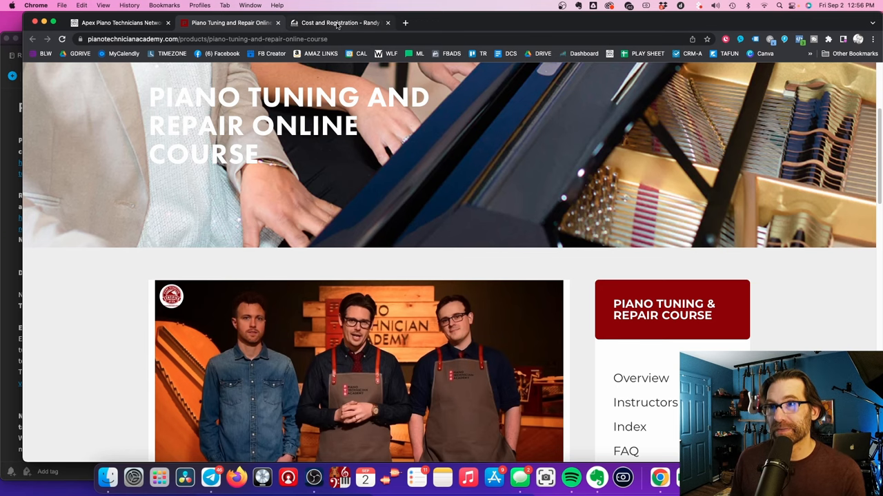
scroll(down, 3)
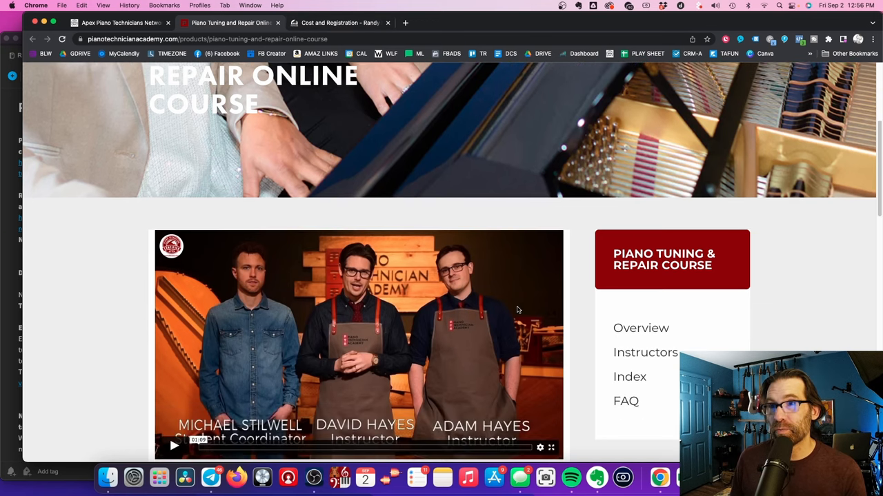
scroll(down, 3)
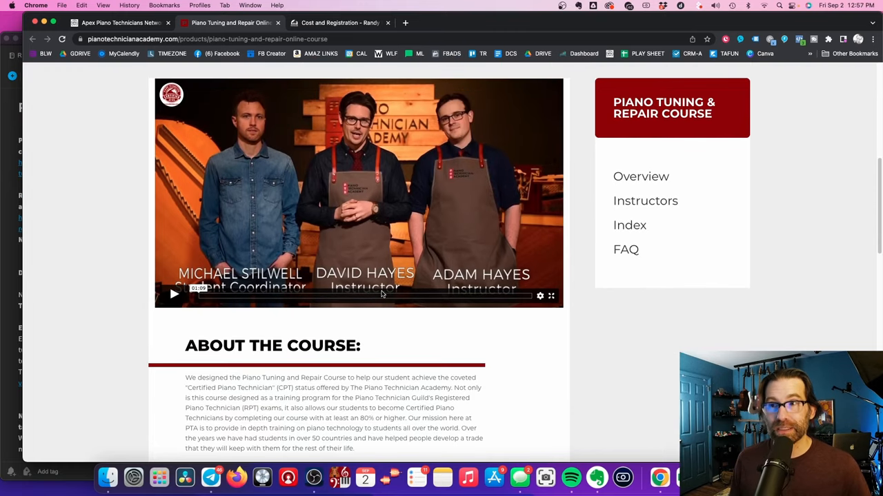
scroll(down, 3)
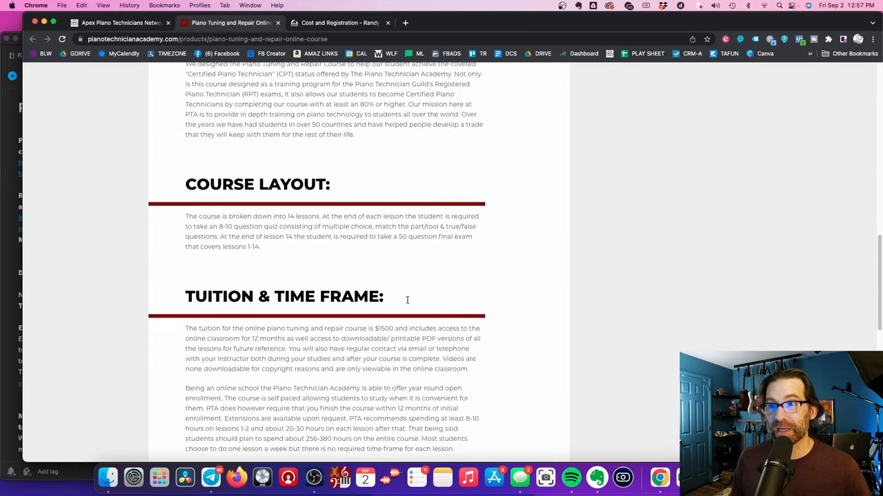
scroll(up, 3)
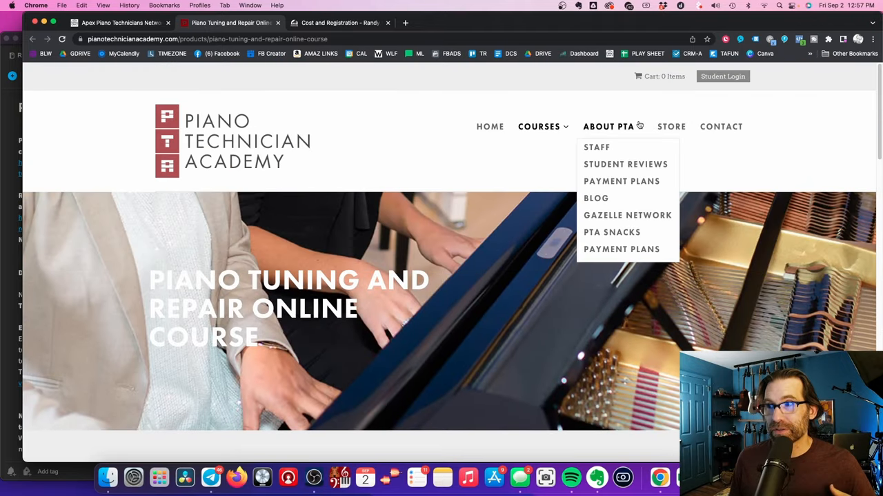
mouse_move(537, 127)
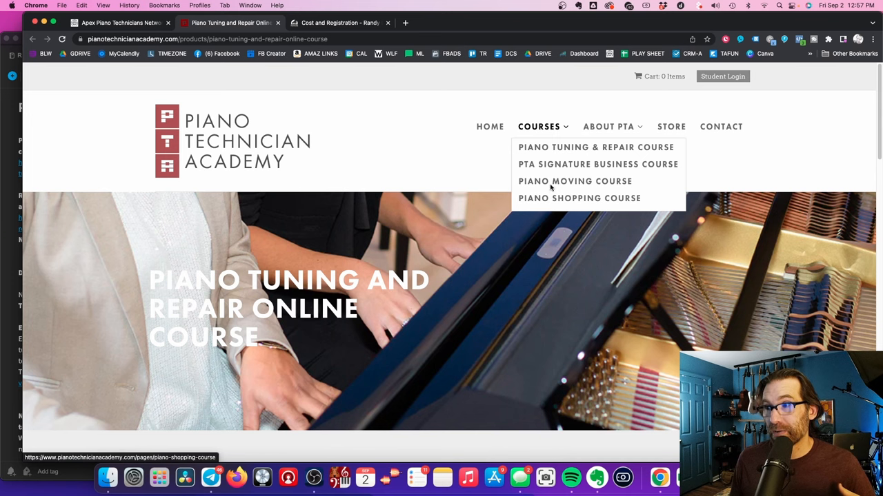
Step: Bring up the PTA Signature Business Course page and its $1,250 limited-time offer
click(597, 164)
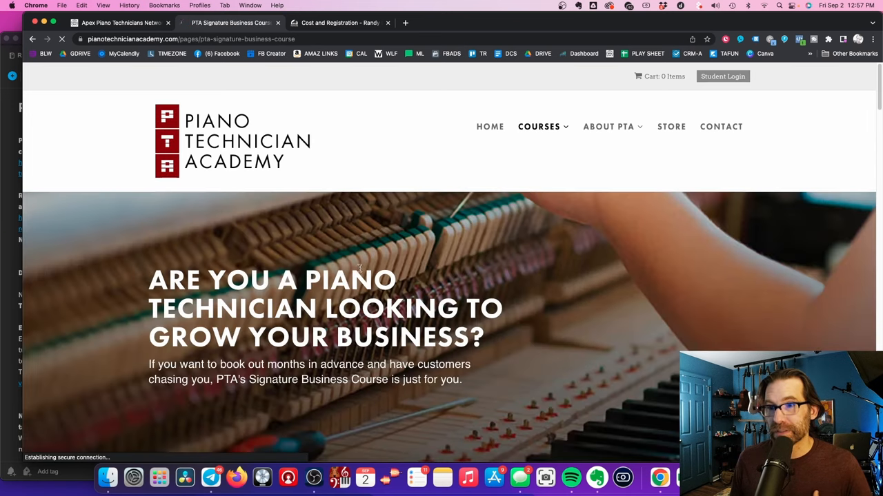
scroll(down, 3)
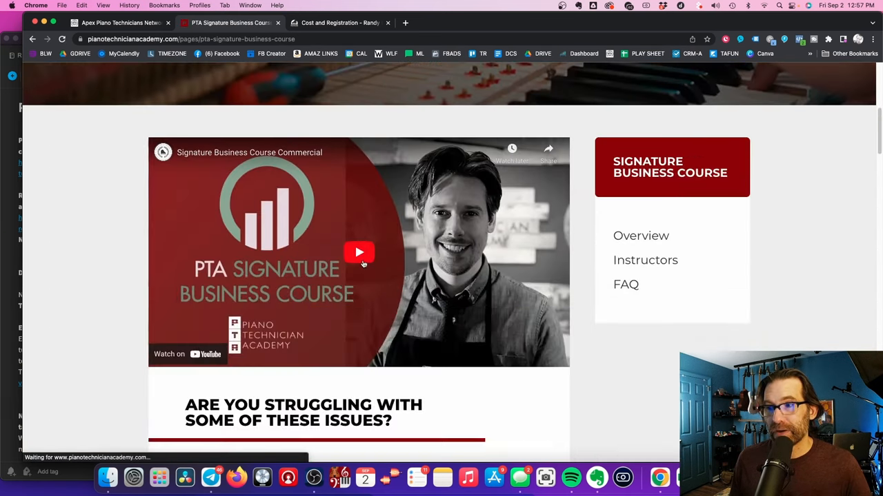
scroll(down, 3)
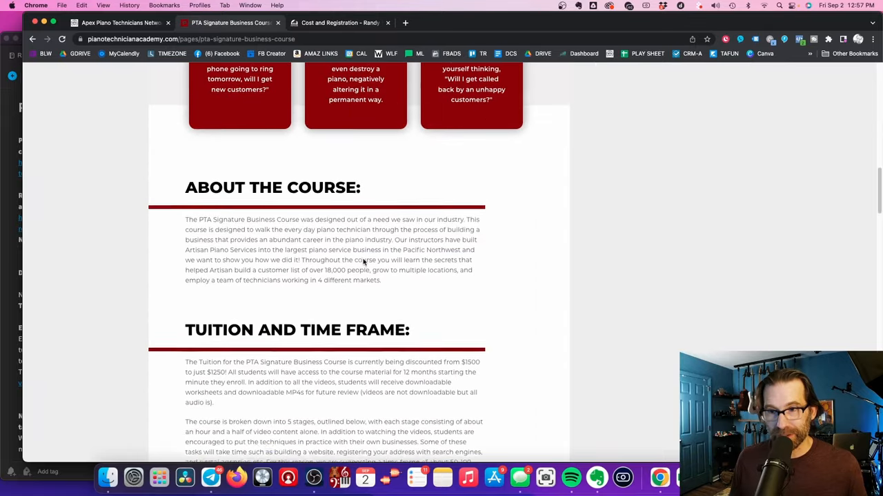
scroll(down, 3)
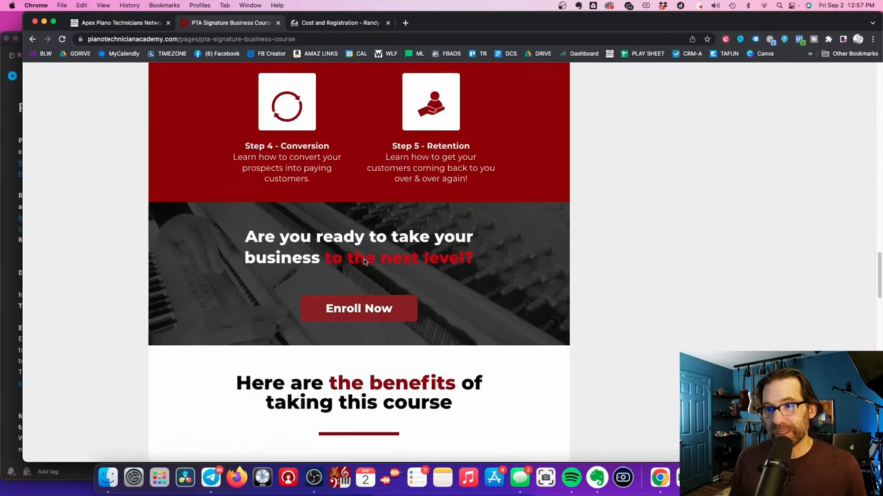
scroll(down, 3)
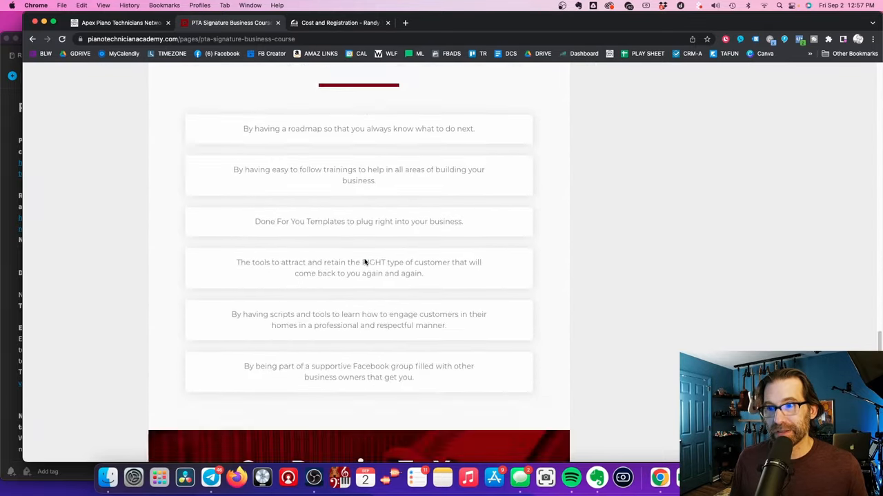
scroll(down, 3)
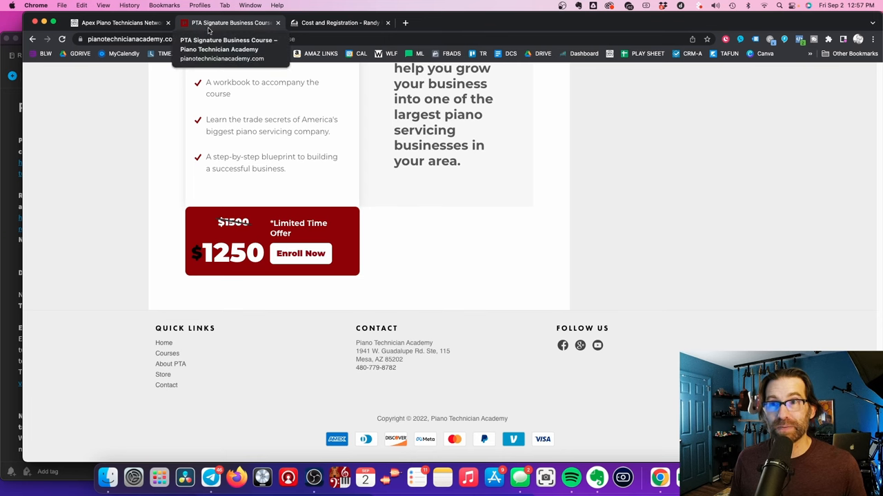
click(118, 22)
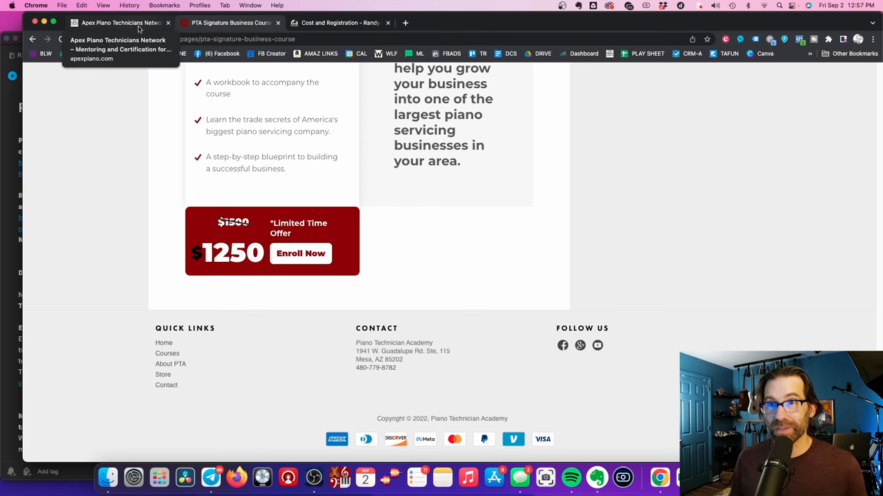
click(339, 22)
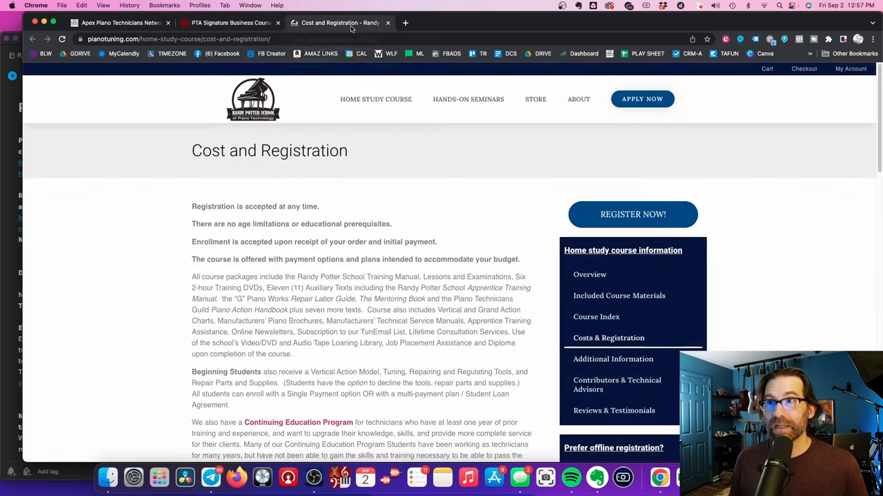
scroll(down, 3)
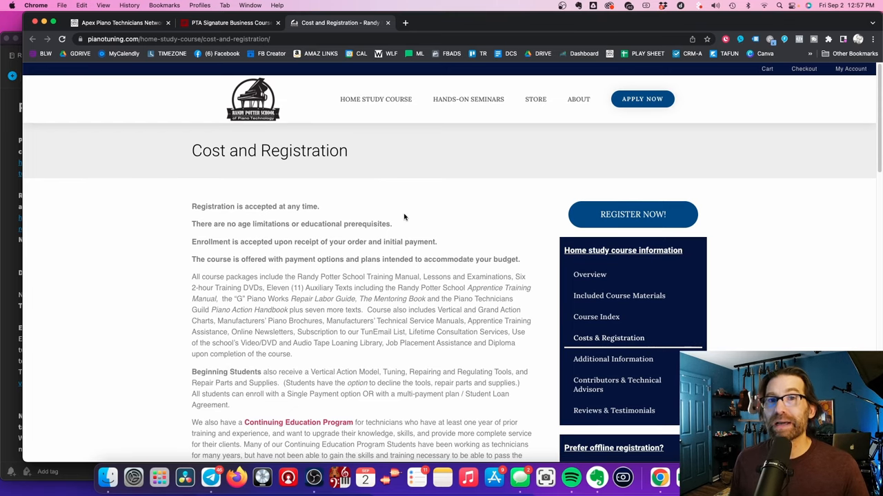
mouse_move(375, 99)
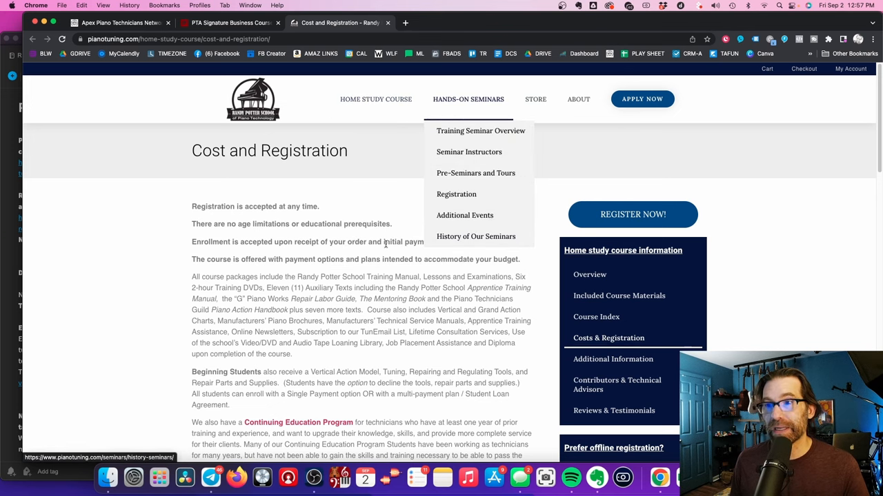
scroll(down, 3)
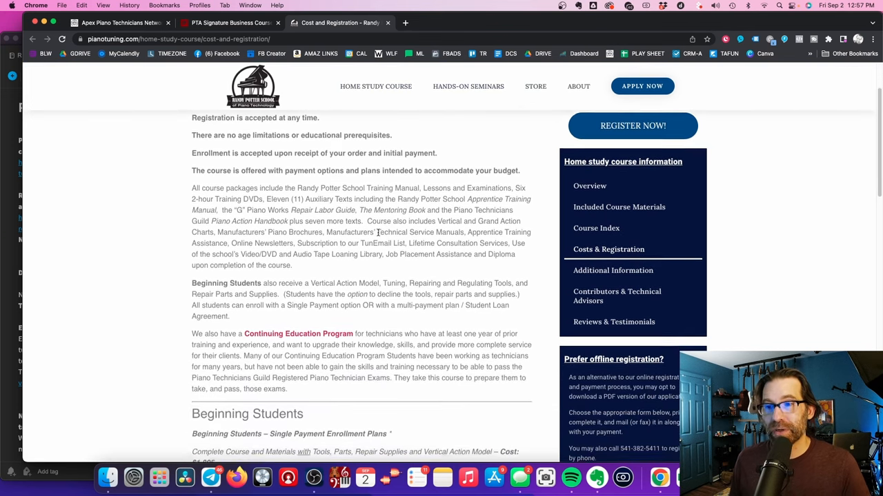
scroll(down, 3)
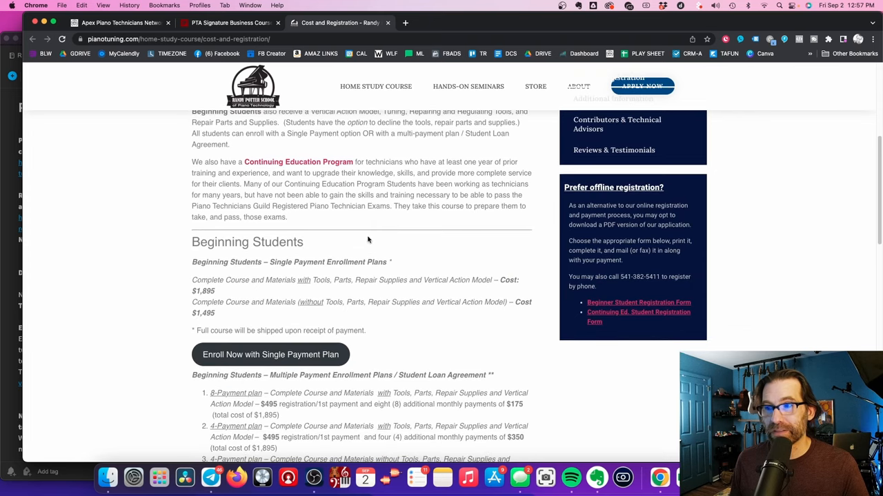
mouse_move(231, 296)
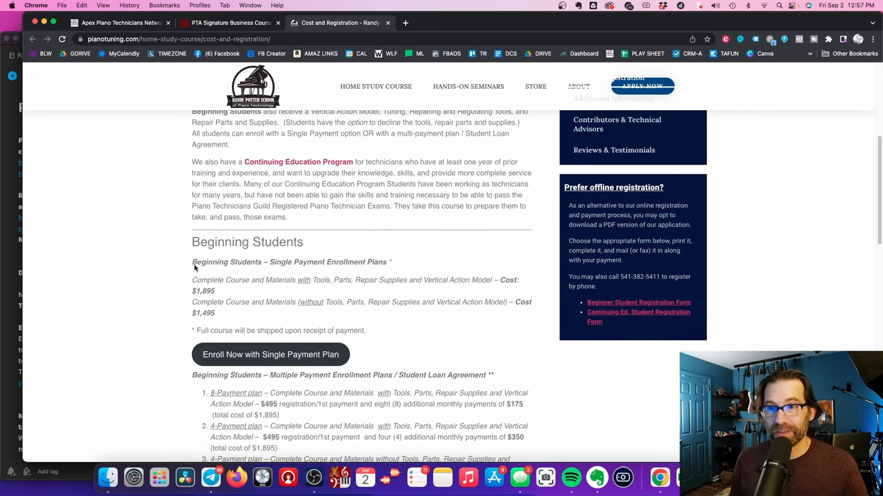
mouse_move(241, 292)
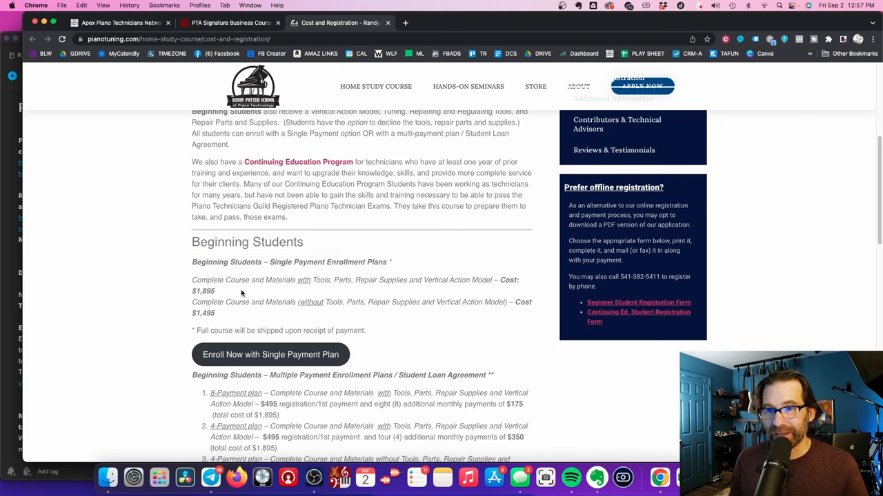
scroll(down, 3)
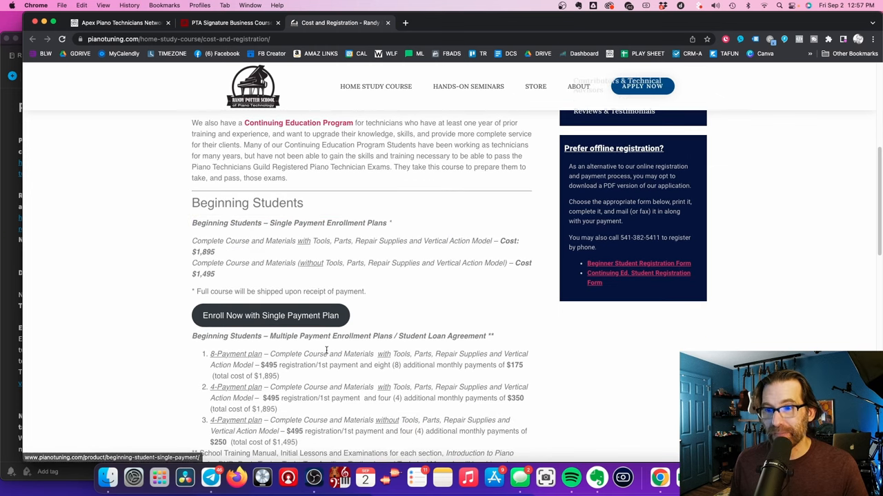
mouse_move(255, 258)
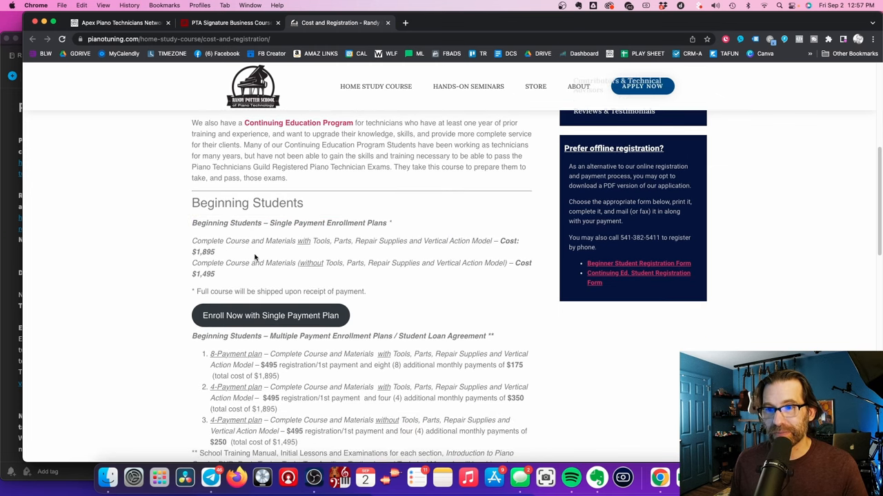
mouse_move(423, 290)
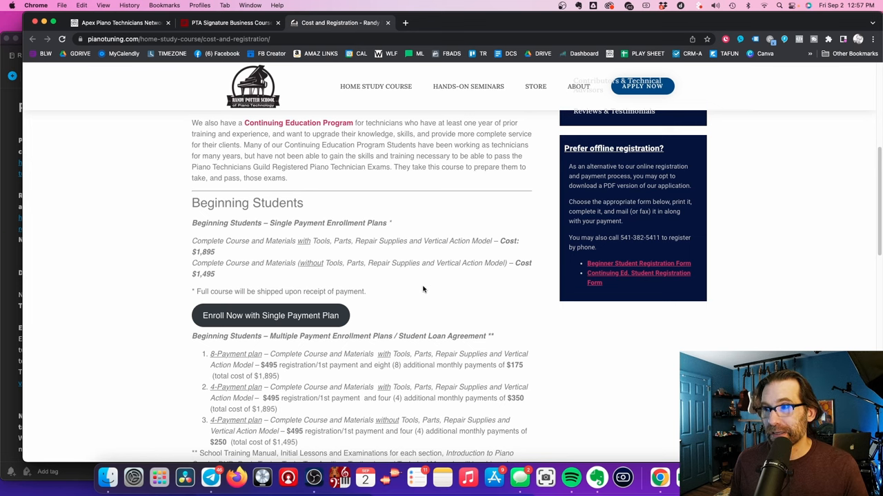
scroll(down, 3)
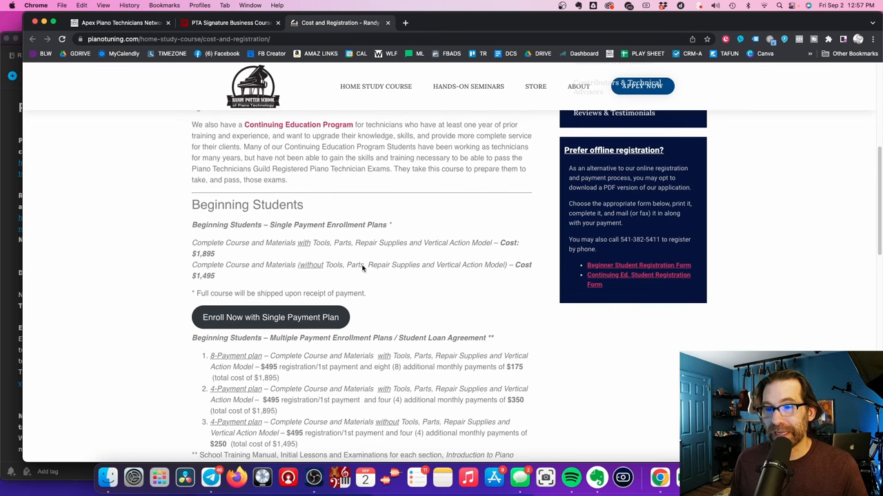
mouse_move(247, 255)
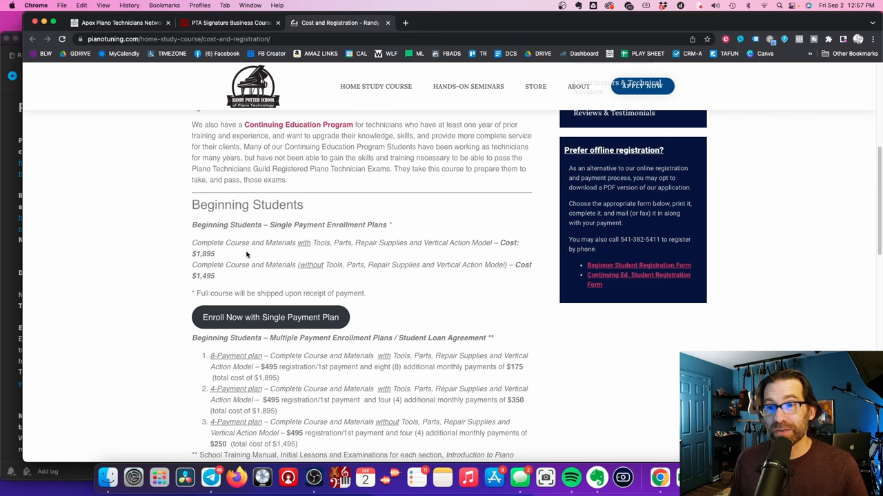
scroll(down, 3)
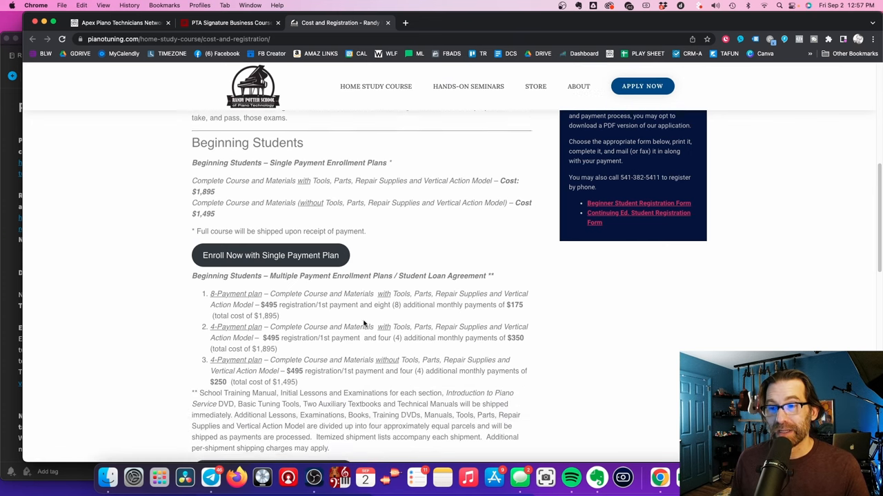
scroll(down, 3)
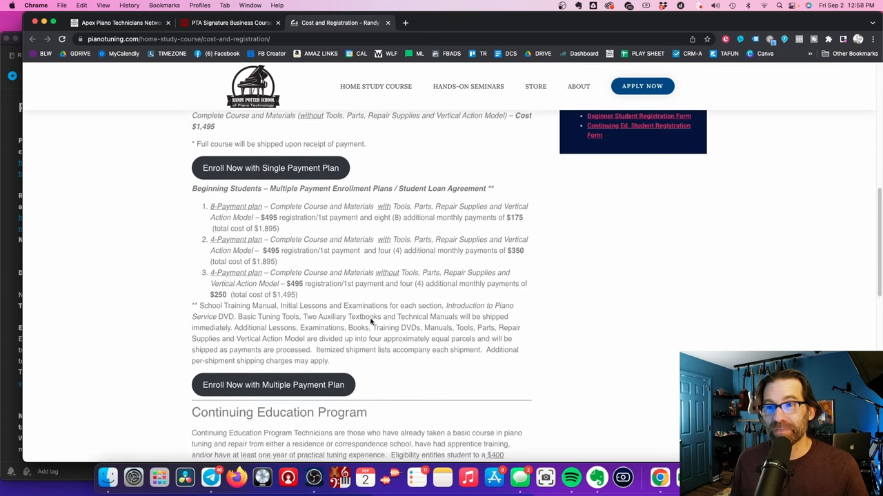
scroll(down, 3)
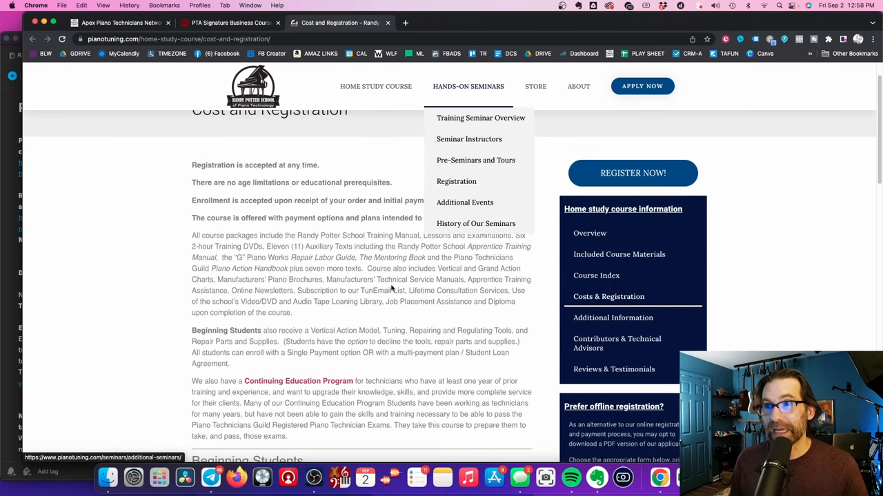
scroll(down, 3)
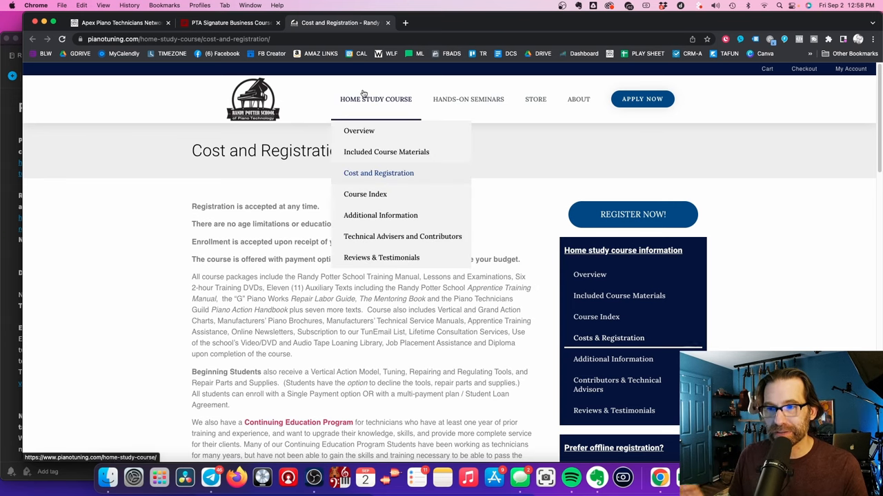
scroll(down, 3)
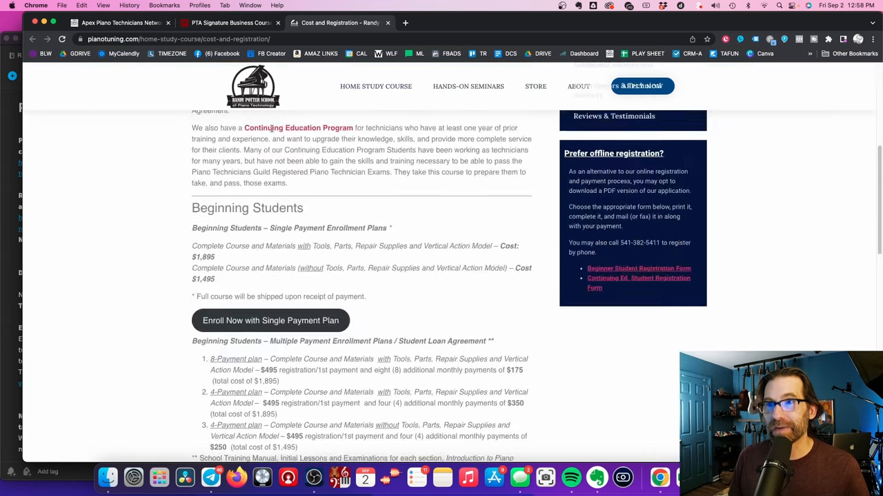
scroll(down, 3)
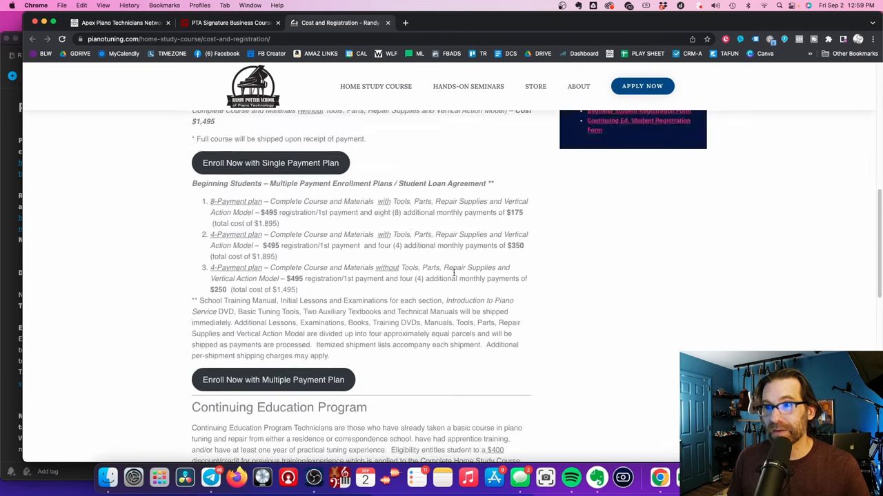
Step: Switch from the PTA Signature Business Course tab to the Apex Piano Technicians Network homepage
click(229, 22)
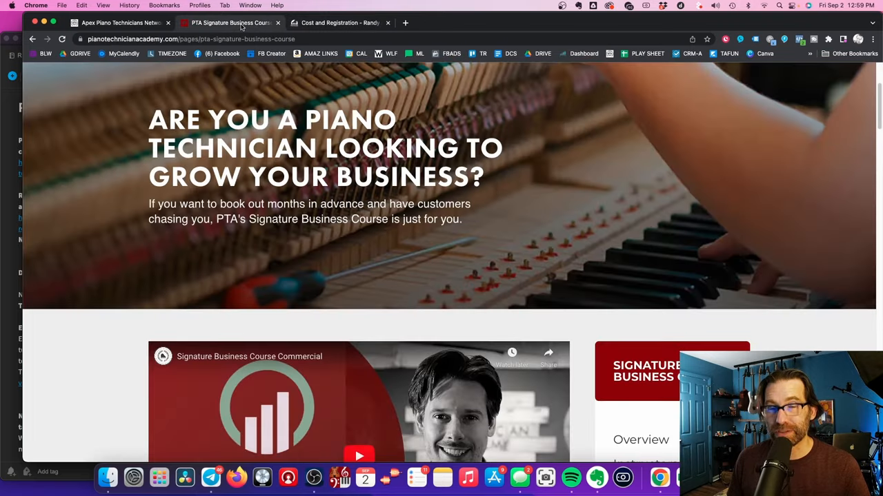
click(121, 22)
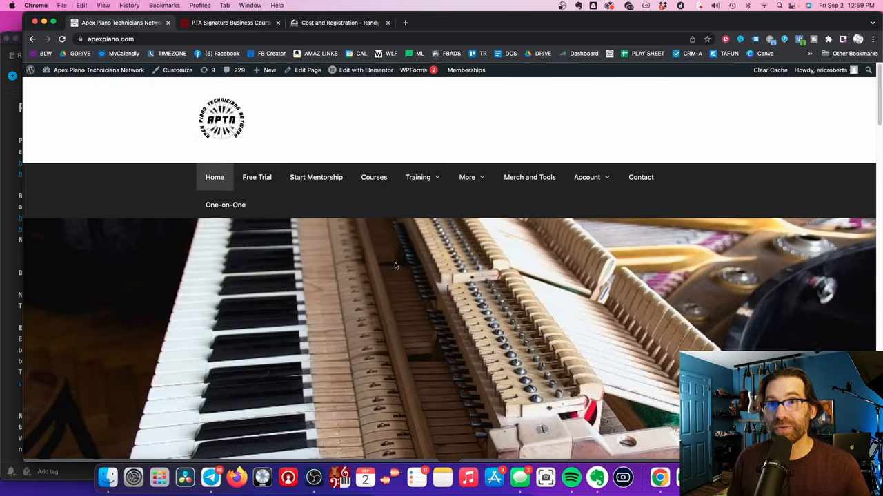
mouse_move(226, 204)
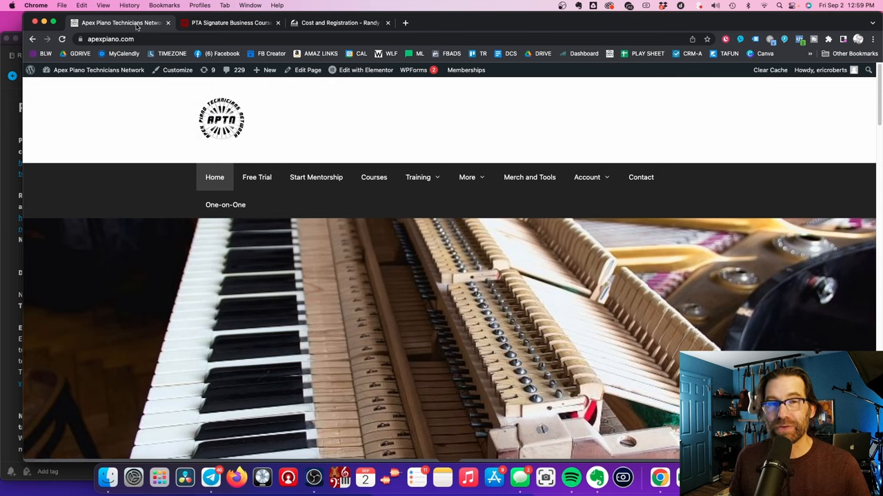
mouse_move(232, 22)
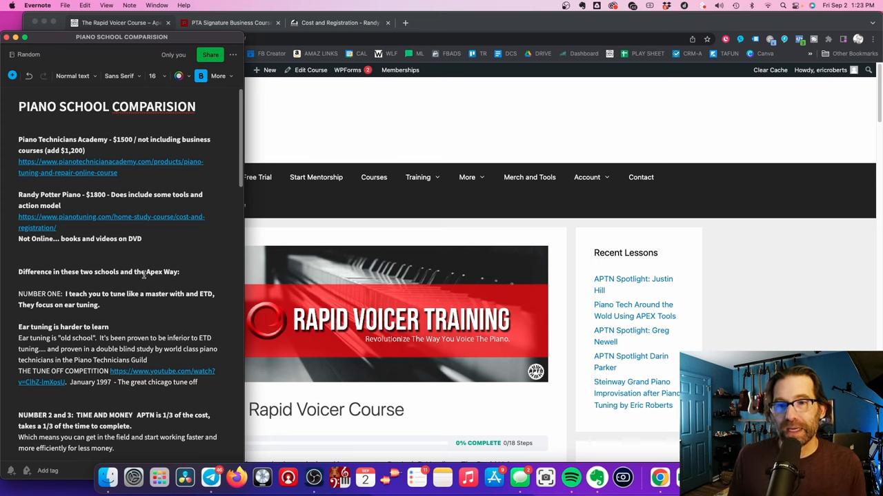
Step: View the Piano School Comparision note at its top in Evernote
scroll(down, 3)
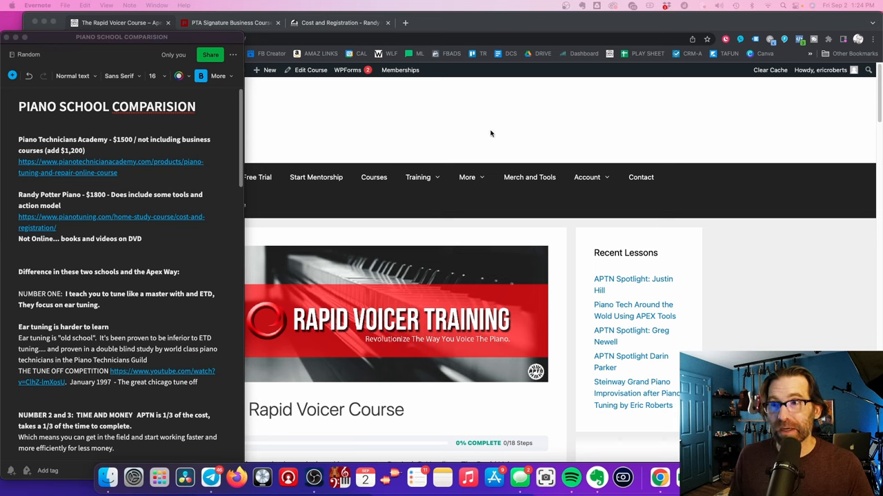
mouse_move(458, 118)
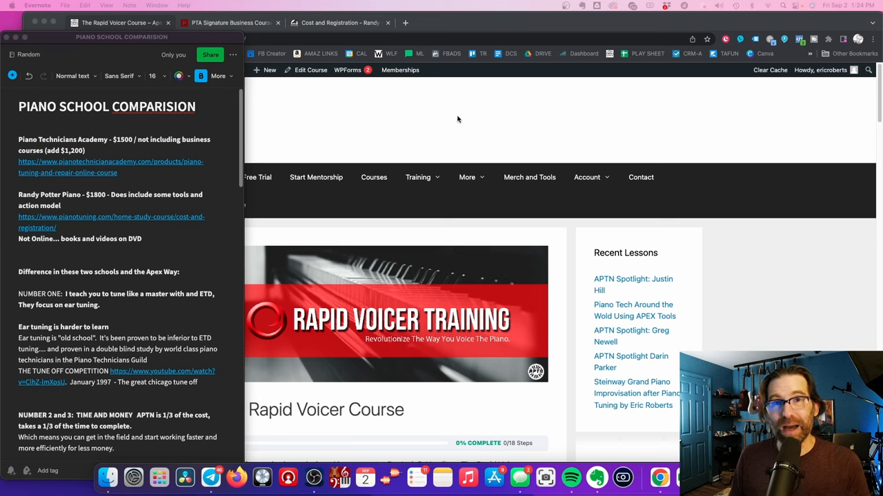